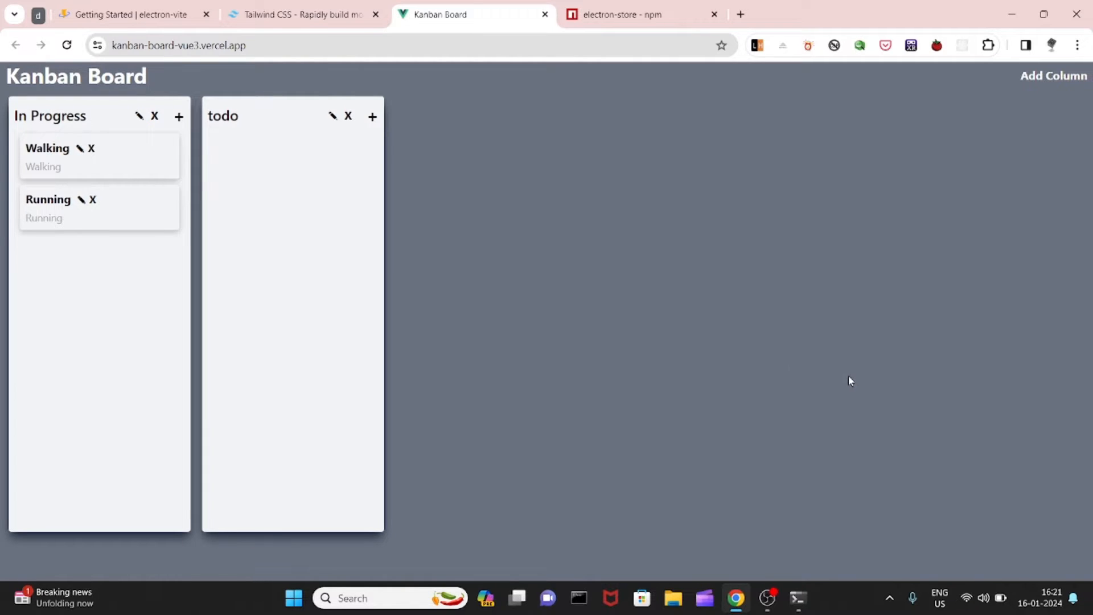
- Show the deployed Kanban Board demo, then bring up the electron-vite Getting Started guide
left_click(128, 14)
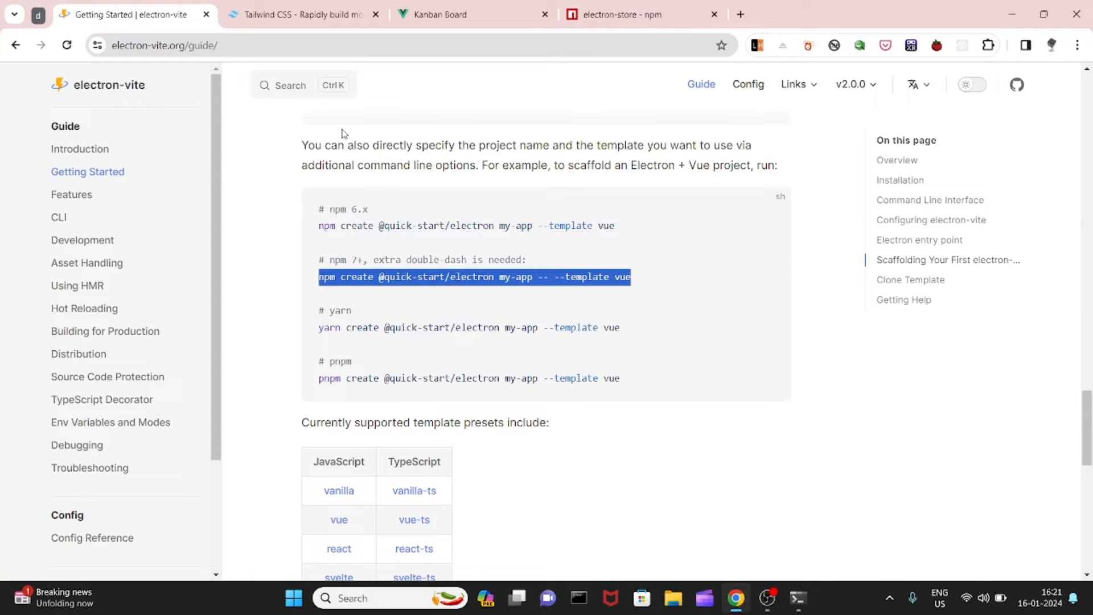
left_click(447, 14)
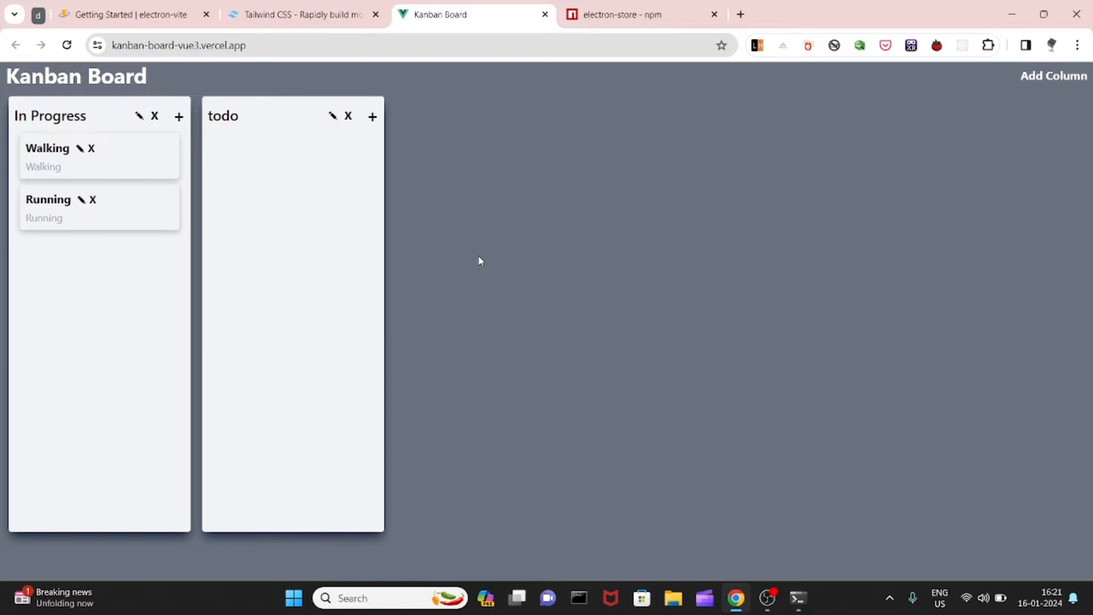
mouse_move(478, 259)
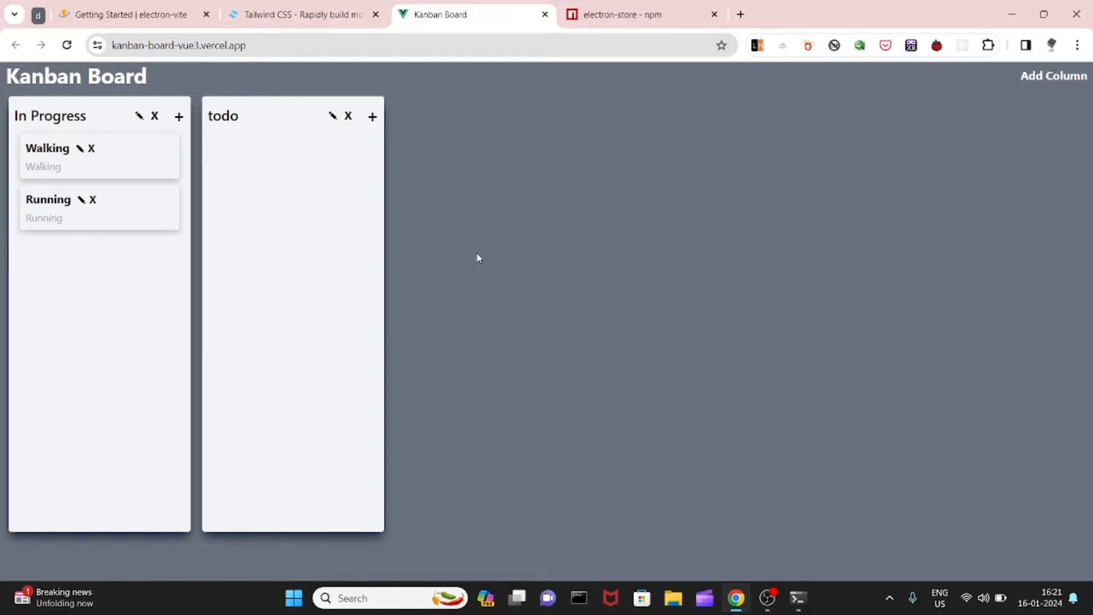
left_click(129, 14)
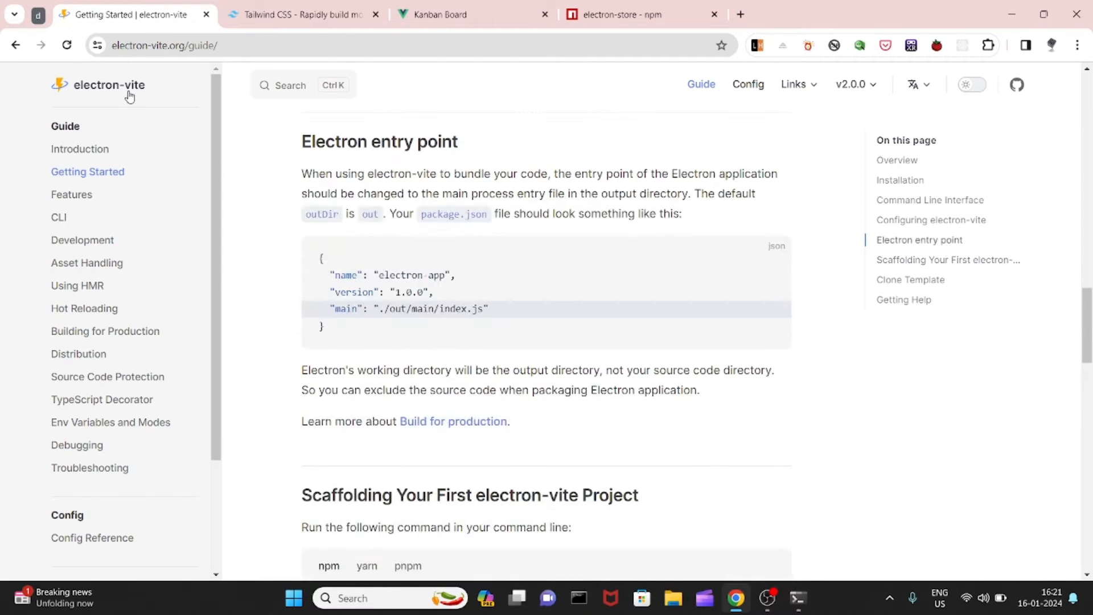
left_click(109, 84)
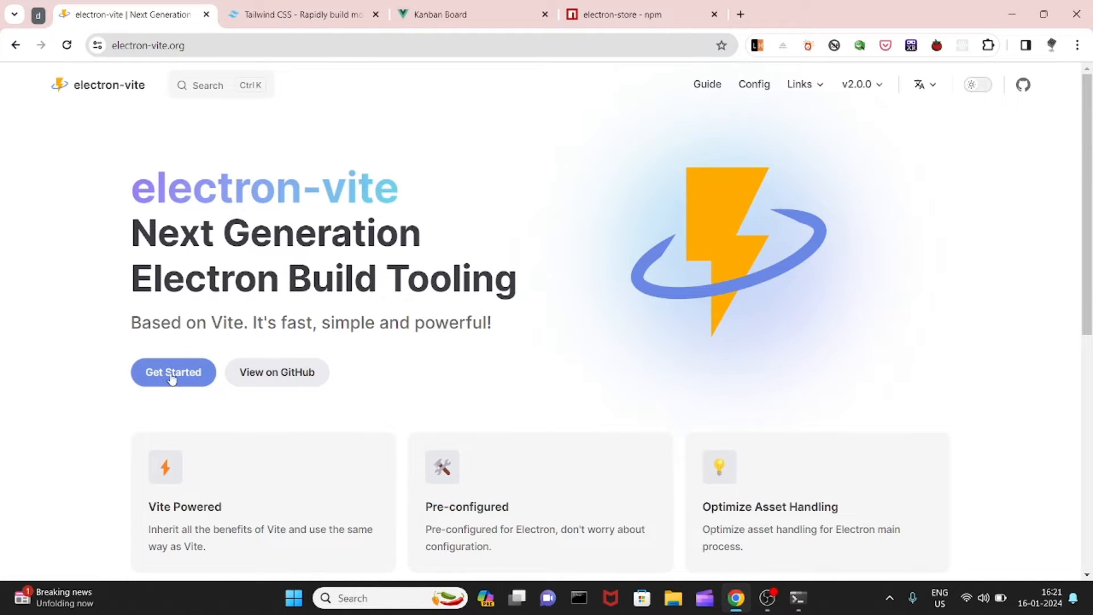
left_click(173, 372)
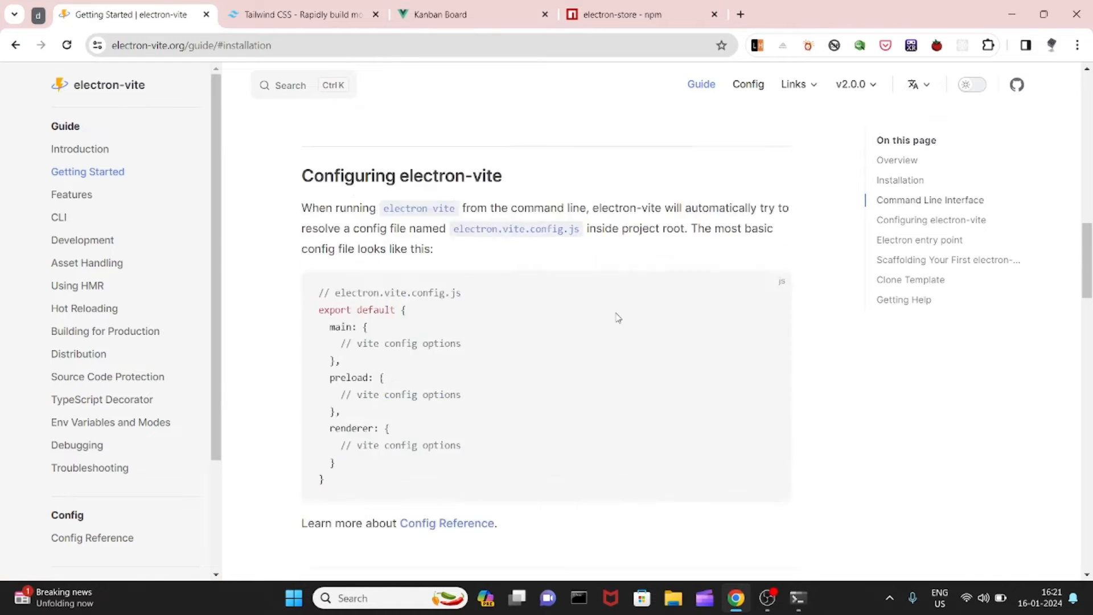
scroll("down", 3)
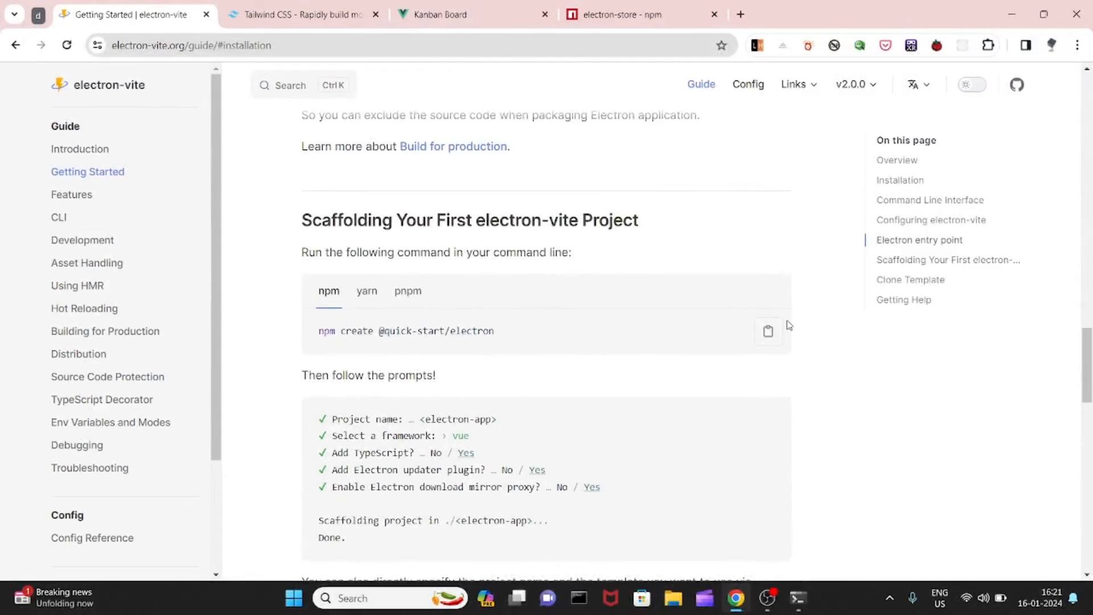
left_click(768, 331)
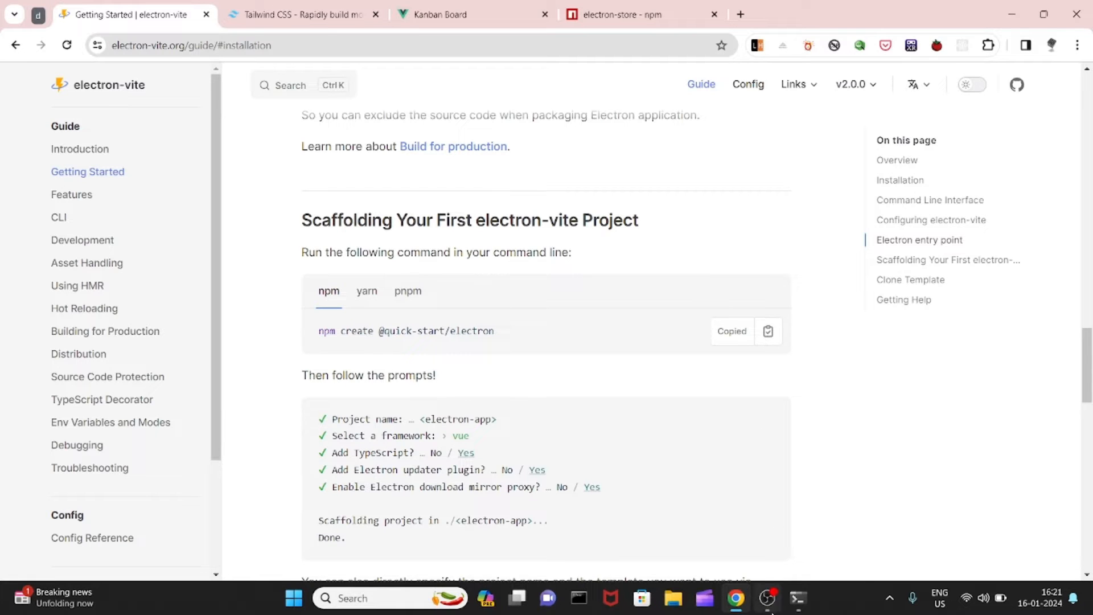
left_click(797, 598)
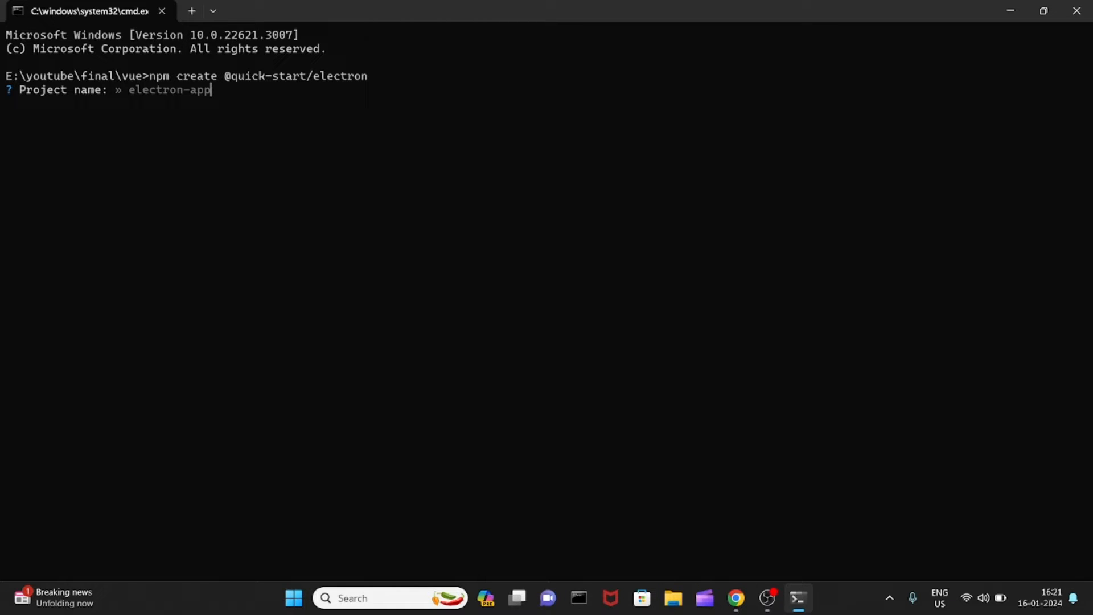
- Scaffold kanban-desktop-app-vue with the Vue framework and TypeScript enabled
type("kanban")
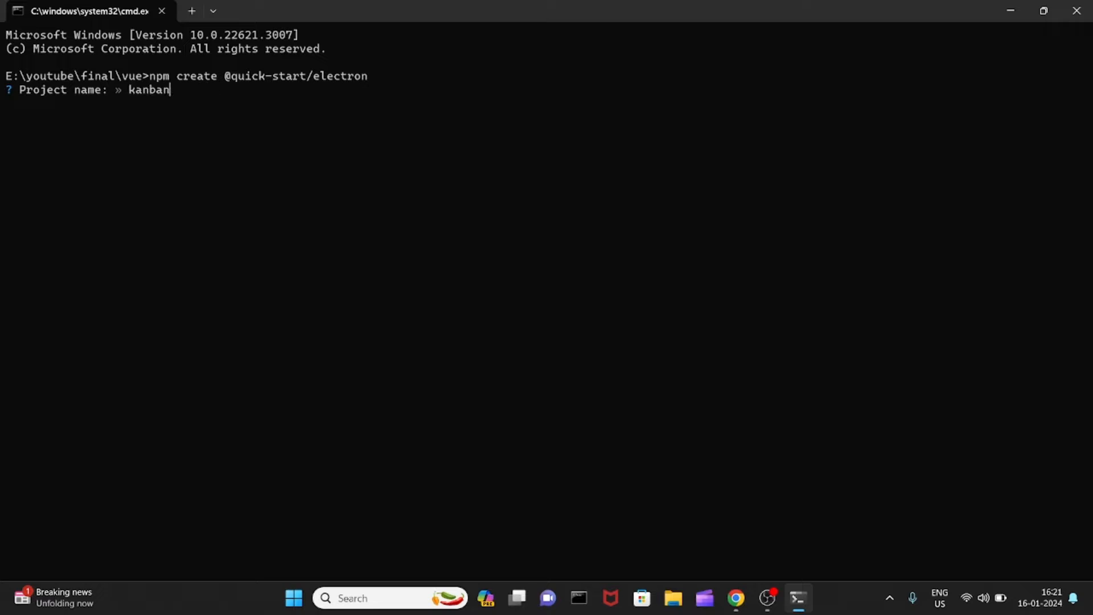
type("-desk")
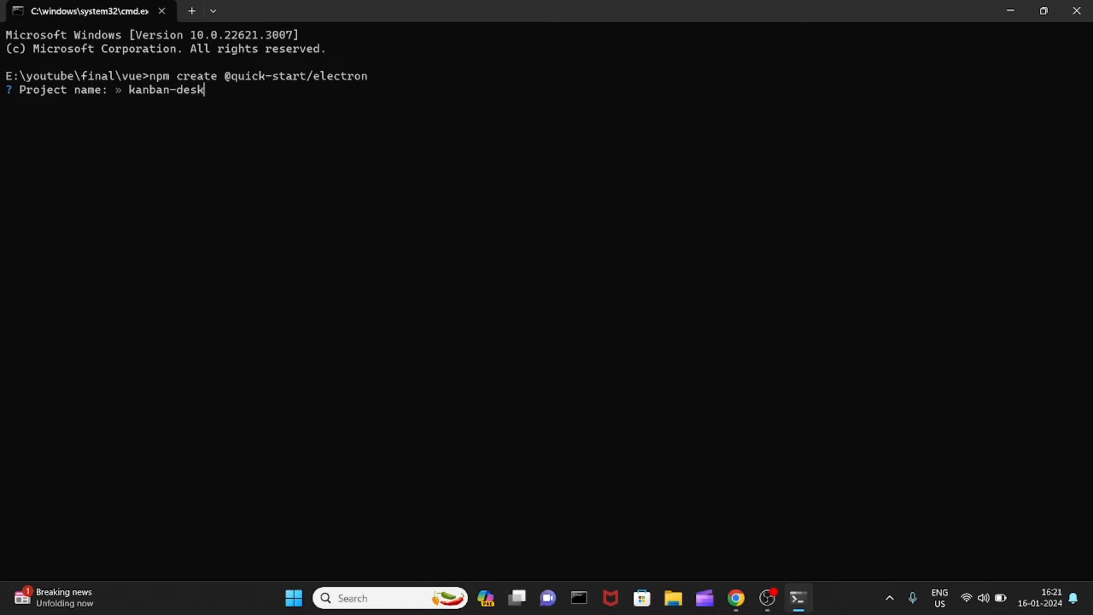
type("top-")
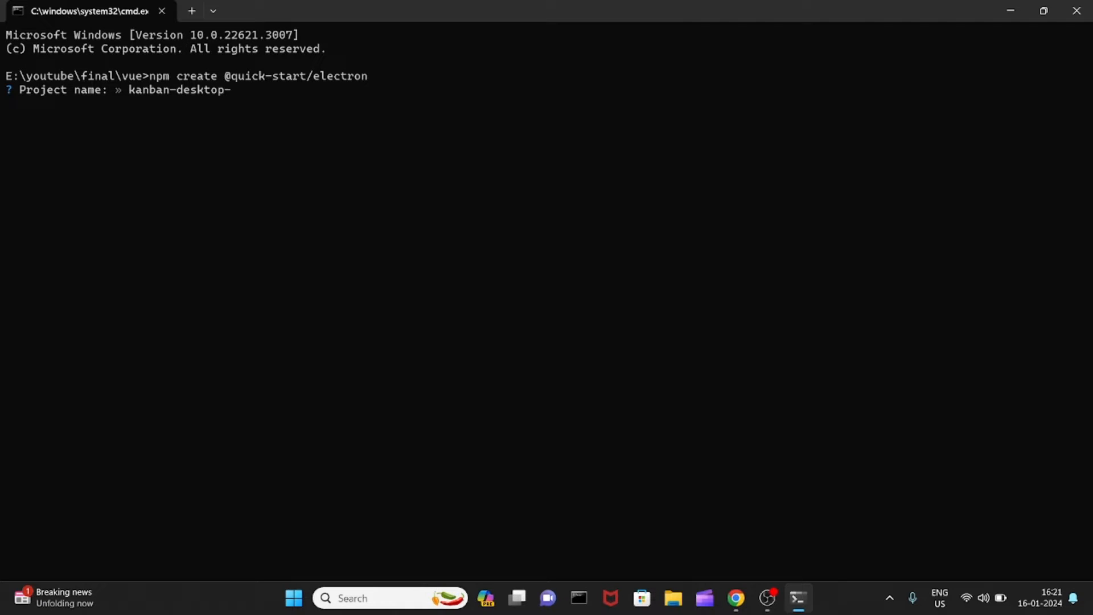
type("app-vue")
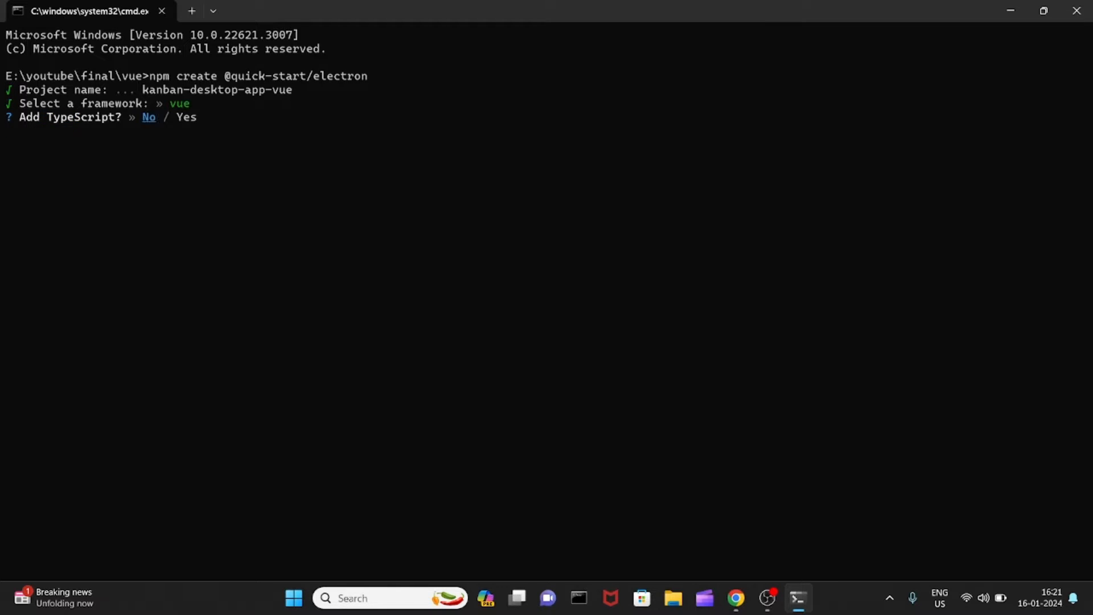
key("Right")
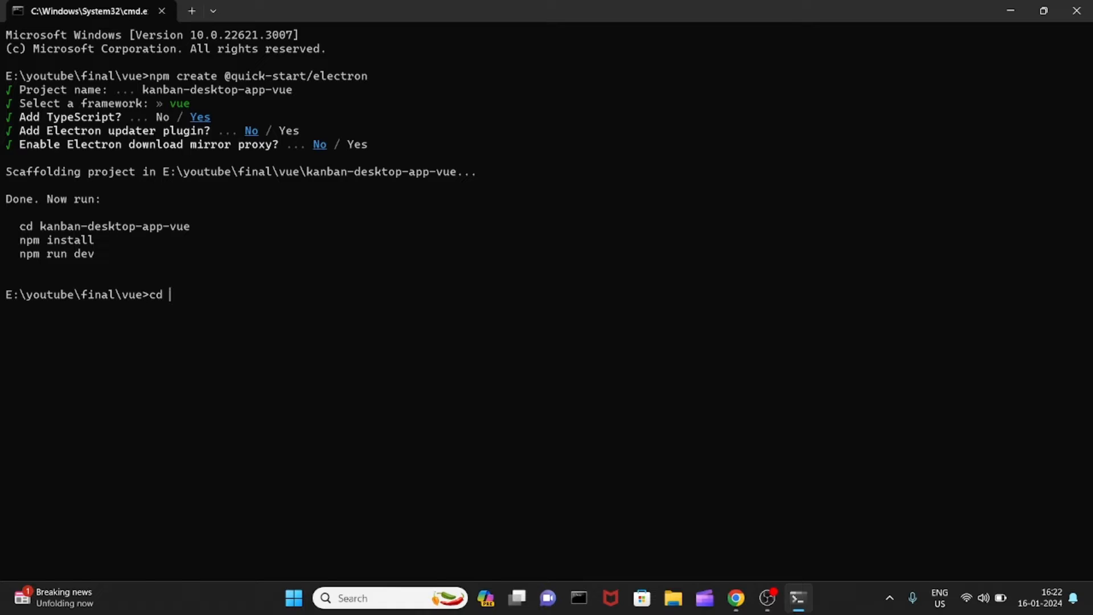
- Navigate in the terminal toward the kanban-board-vue project folder
type("kanban-board-vue")
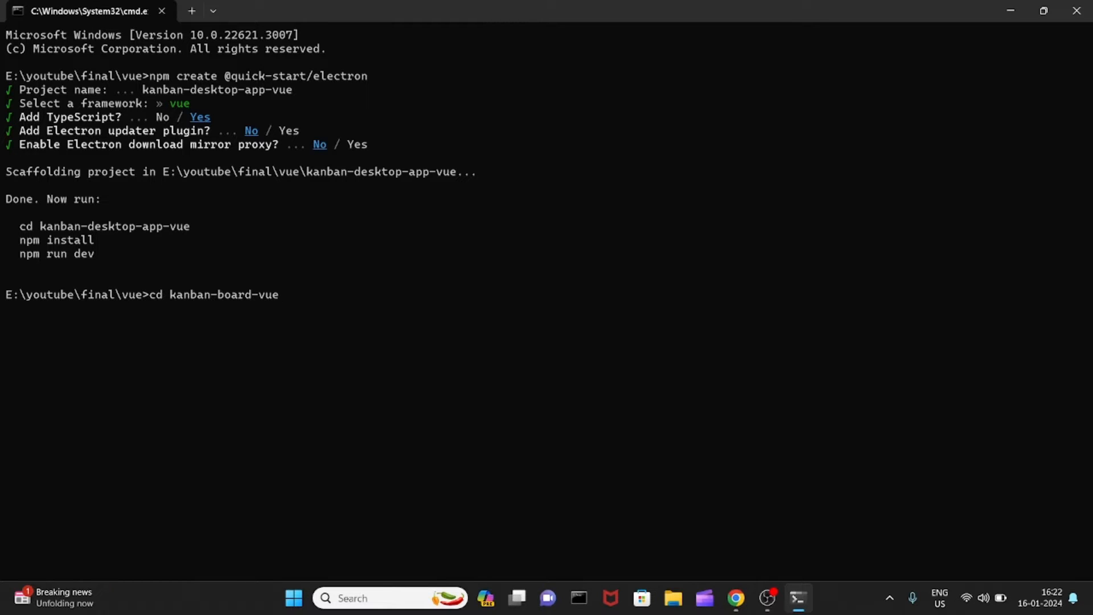
type("cd")
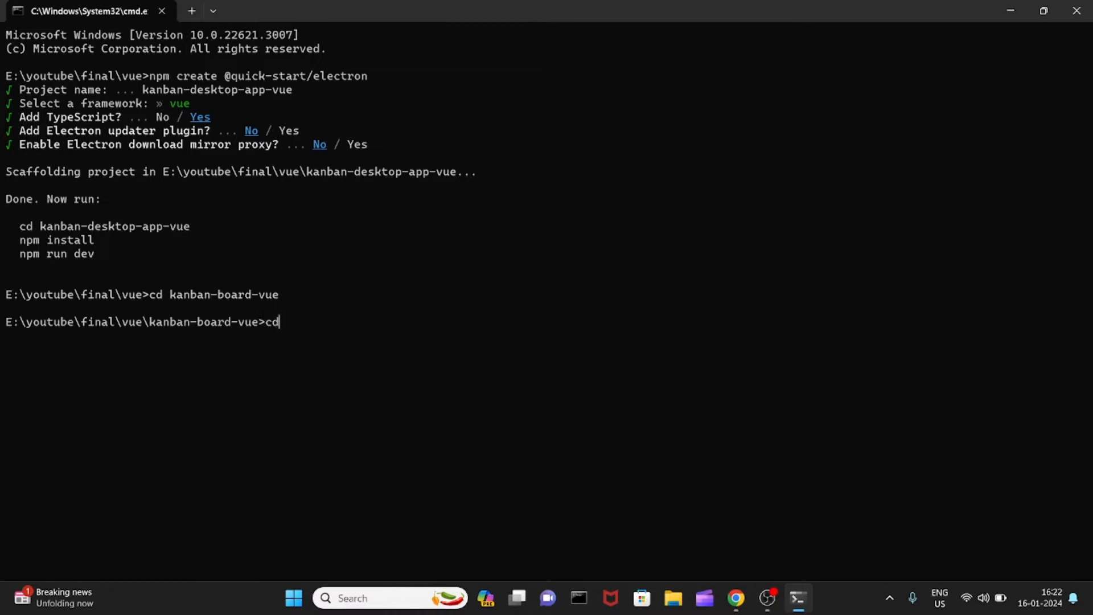
key("Enter")
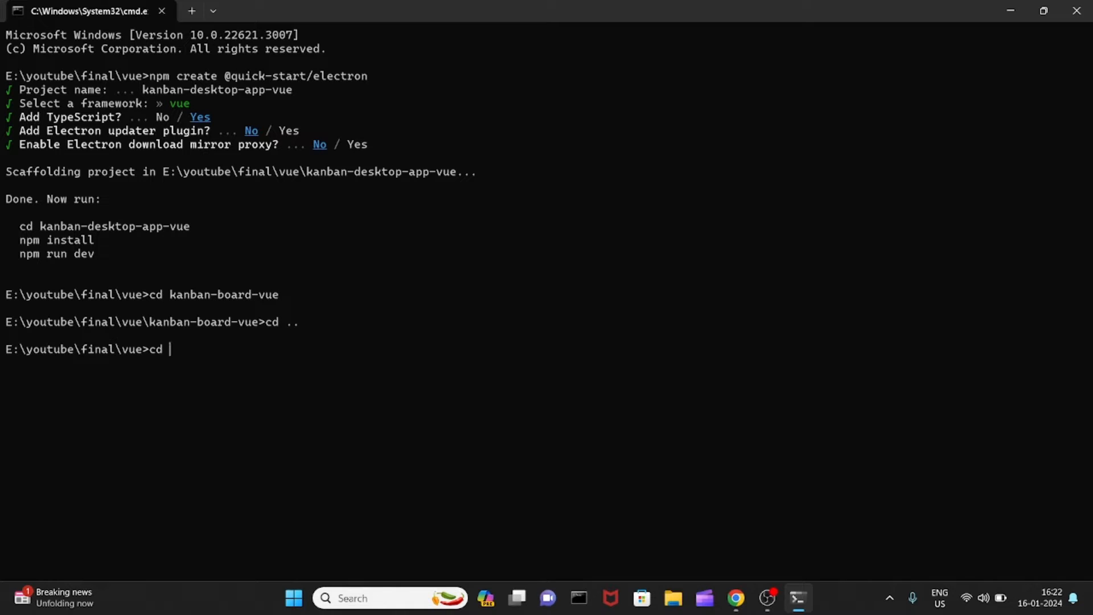
type("kanban-board-vue")
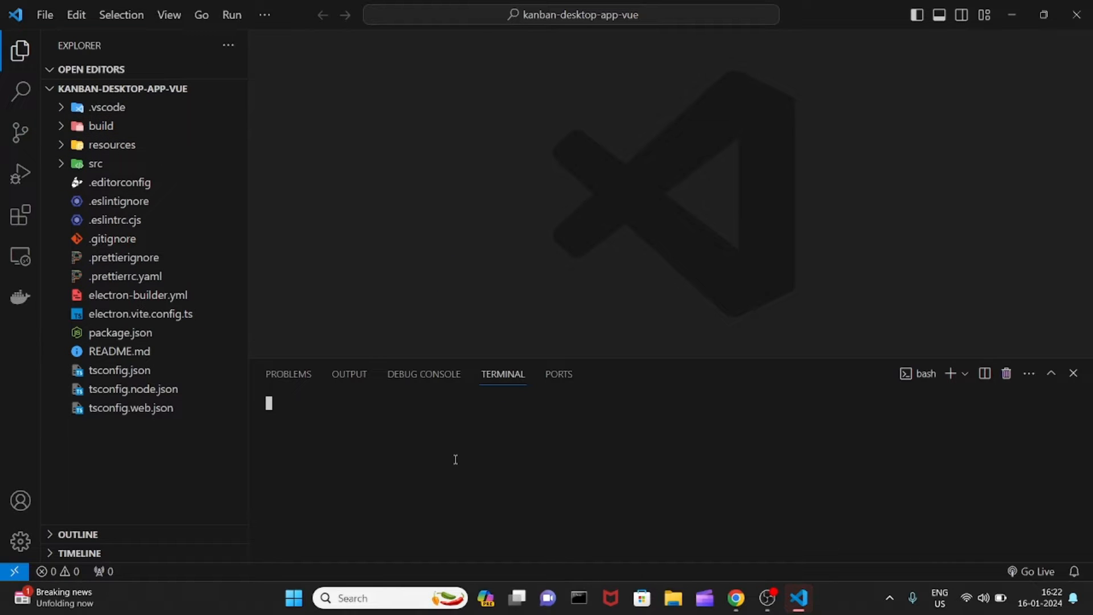
- Install the dependencies with npm i, then start the dev server with npm run dev
type("npm i")
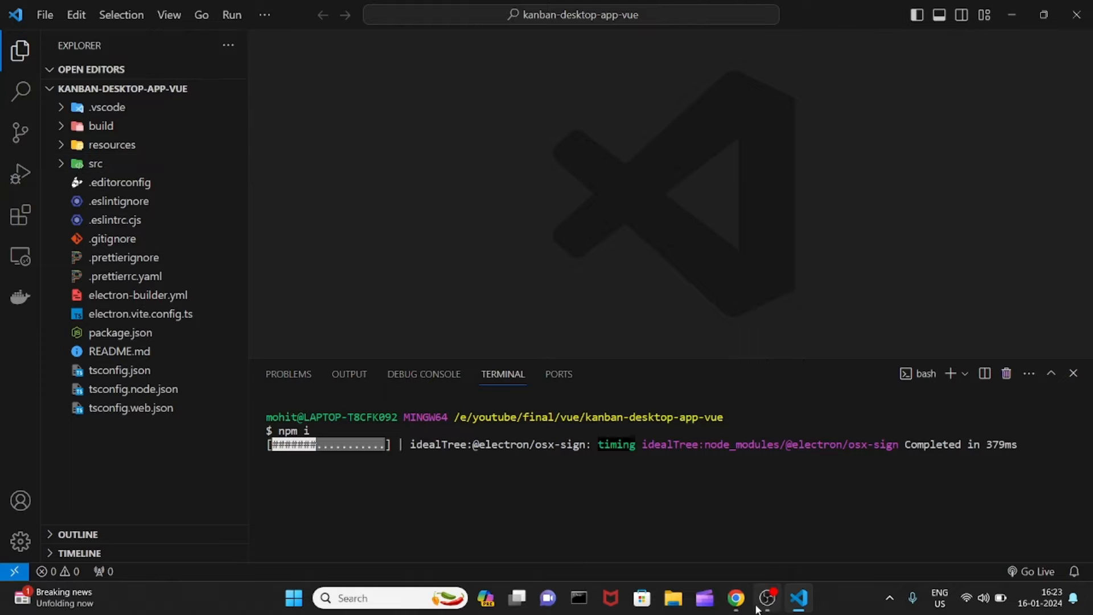
left_click(735, 598)
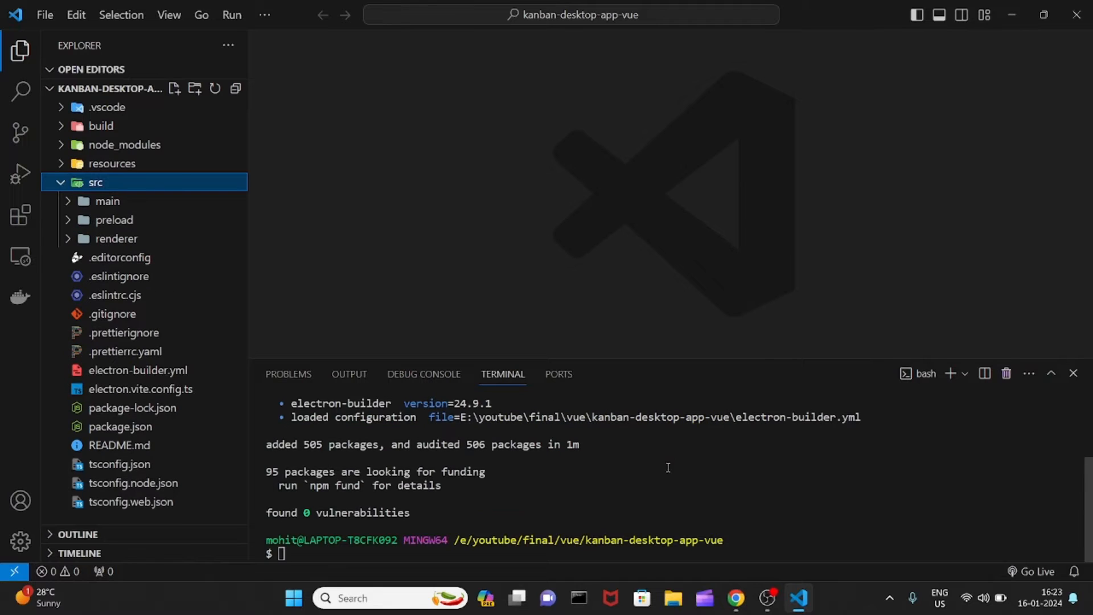
type("npm ru")
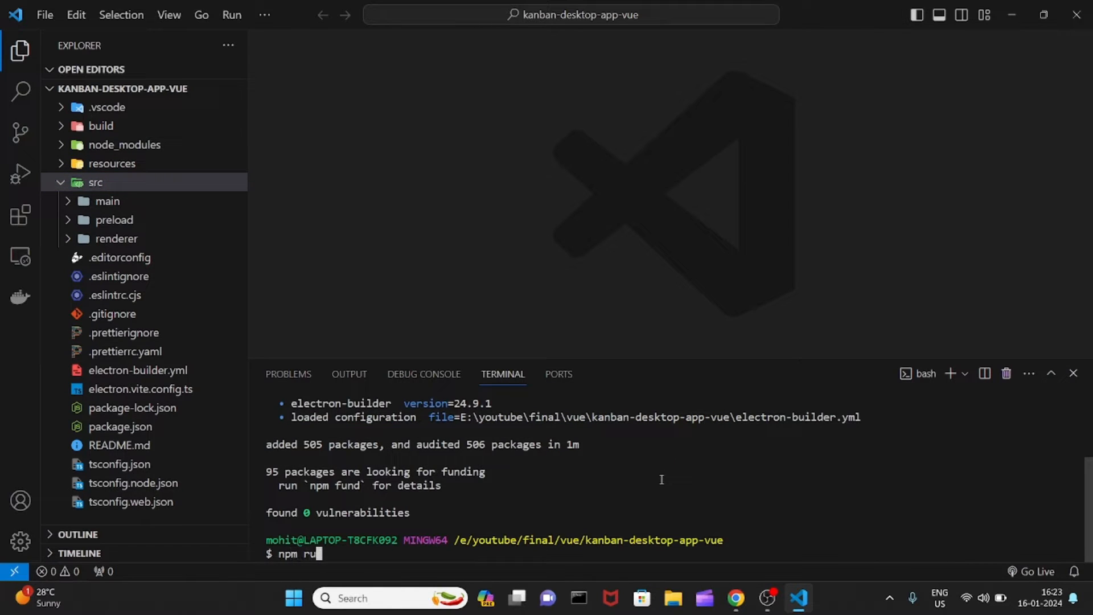
key("Enter")
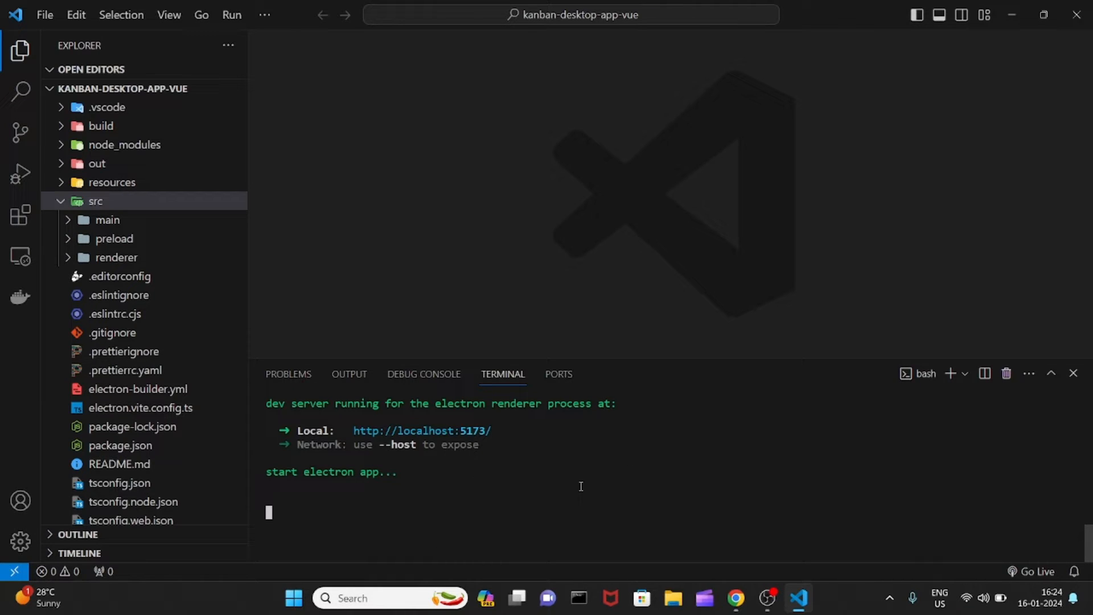
mouse_move(626, 476)
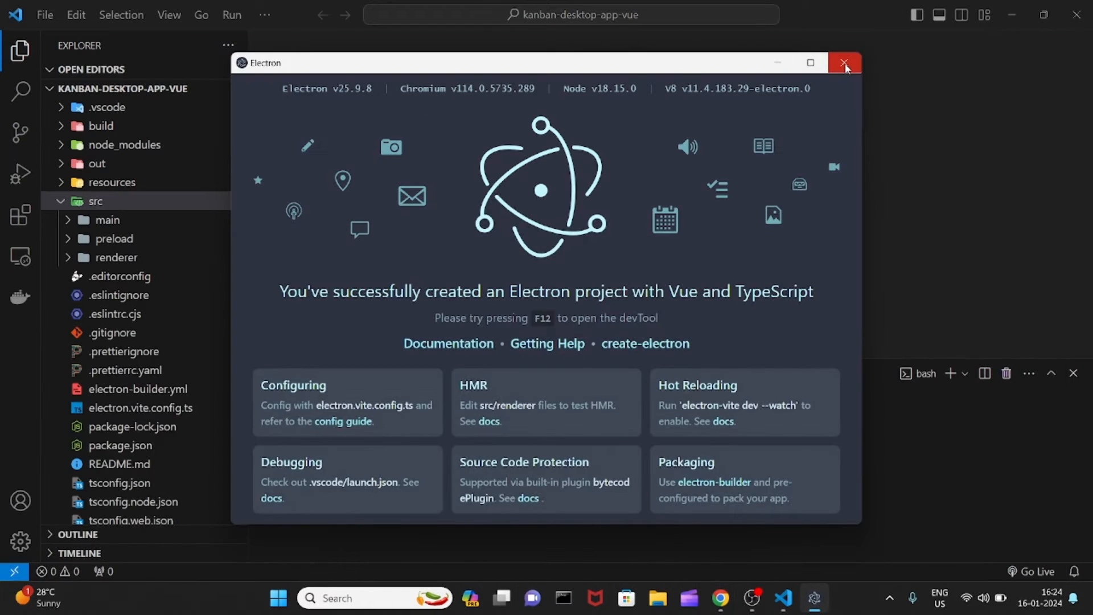
- Close the starter Electron welcome window after confirming it runs
left_click(844, 62)
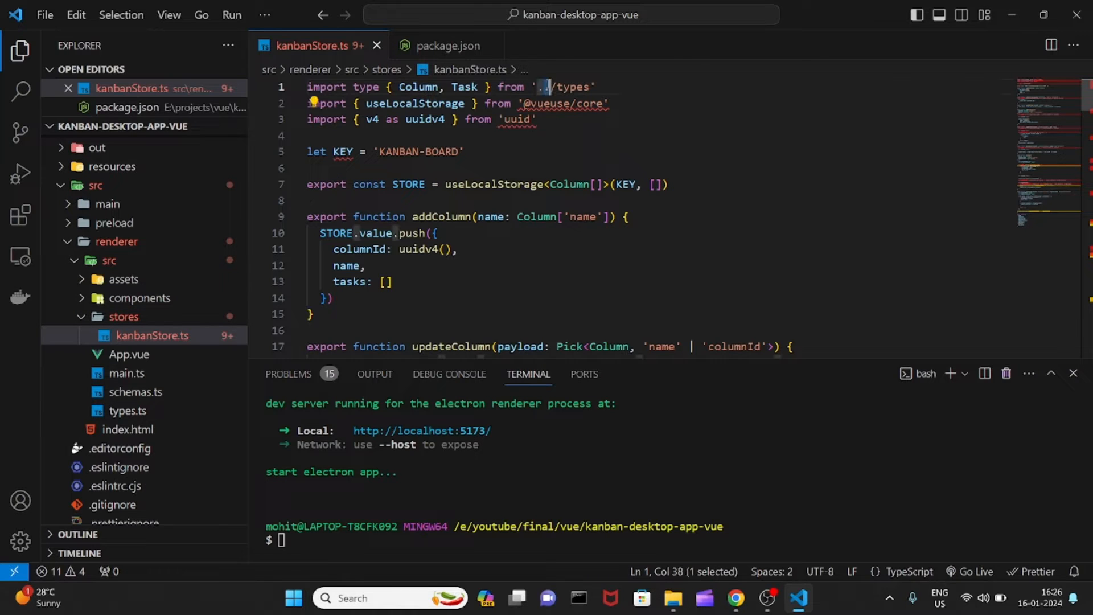
mouse_move(565, 86)
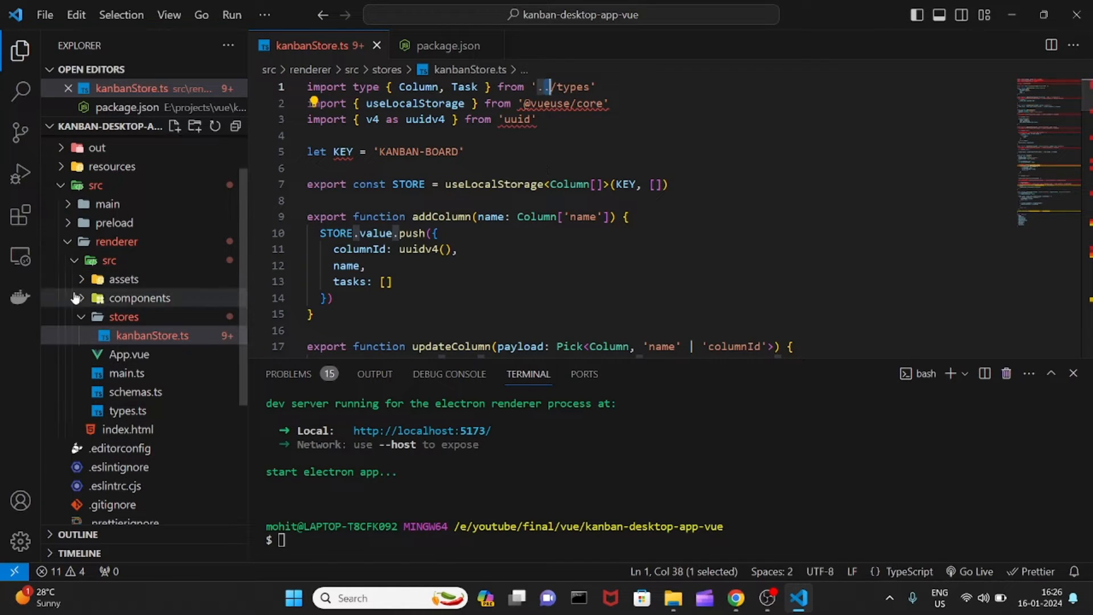
mouse_move(550, 86)
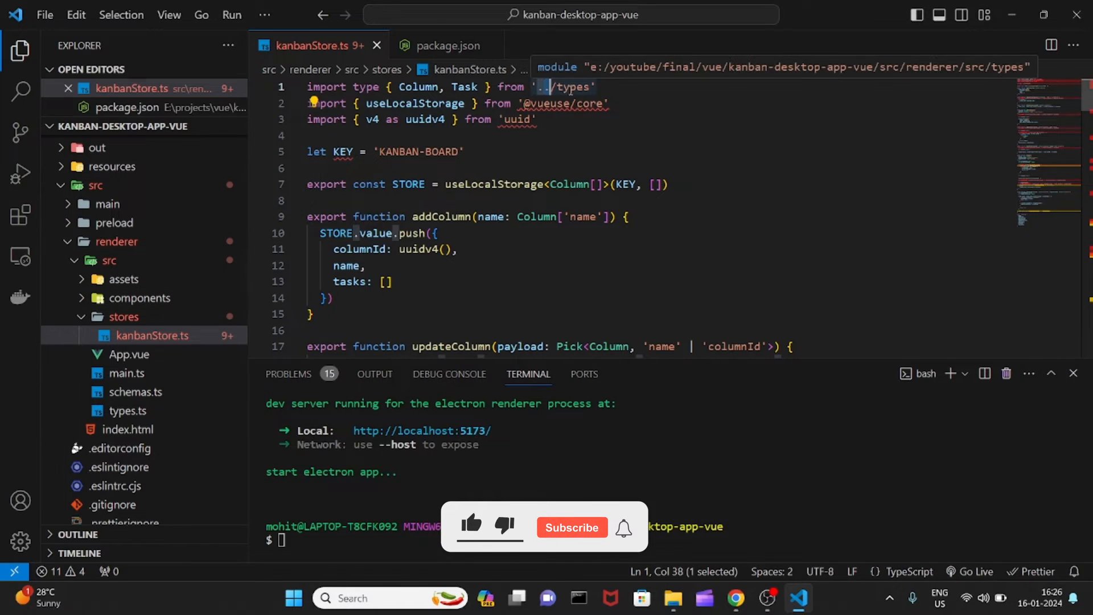
- Review kanbanStore.ts with its Column and Task imports and useLocalStorage columns
left_click(570, 526)
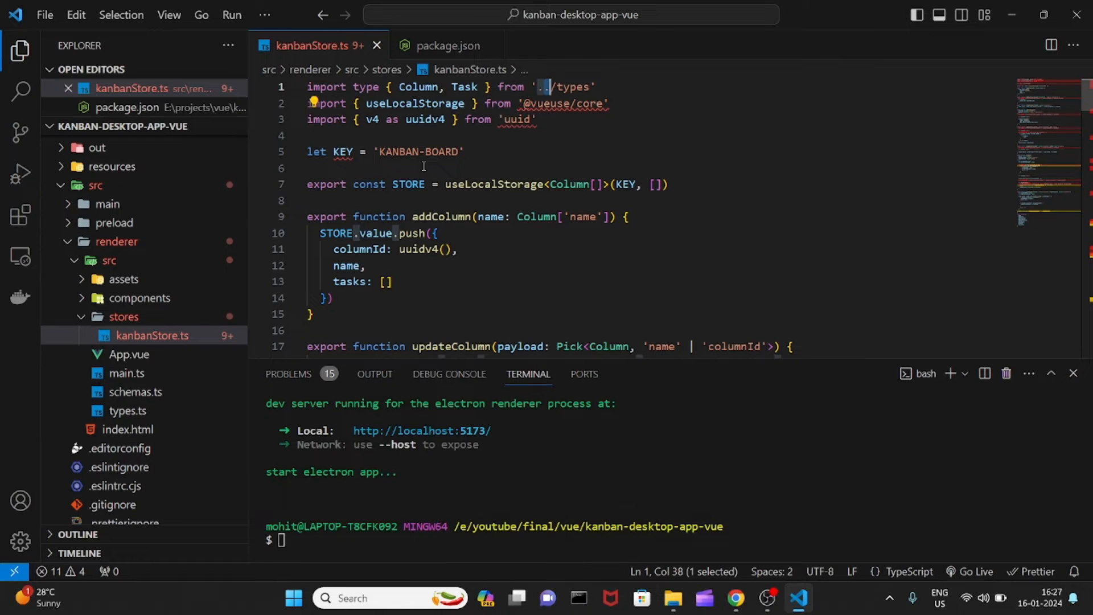
mouse_move(343, 152)
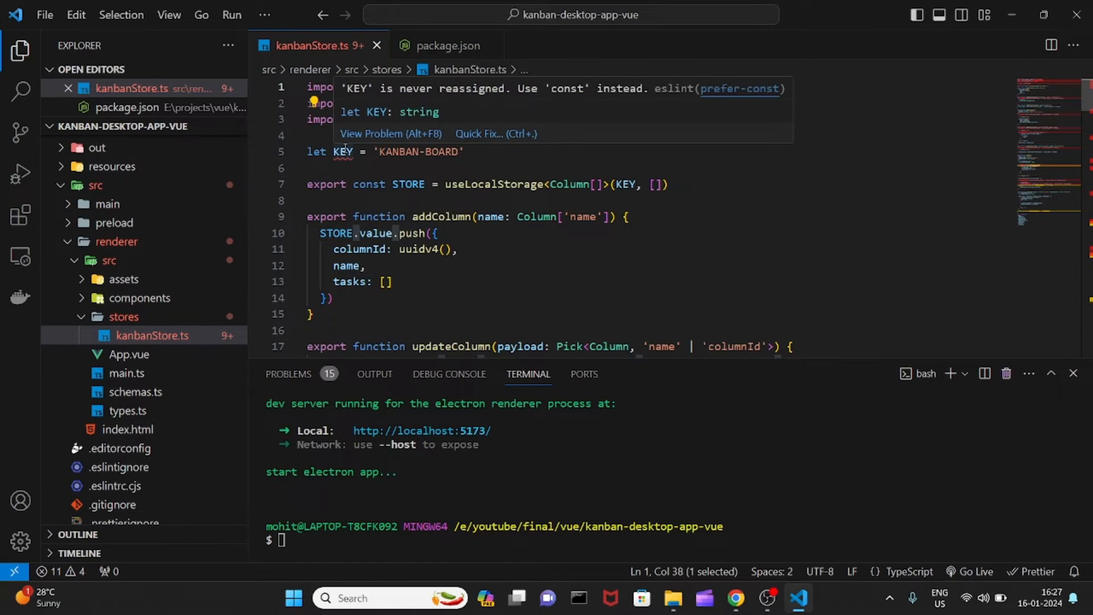
mouse_move(525, 165)
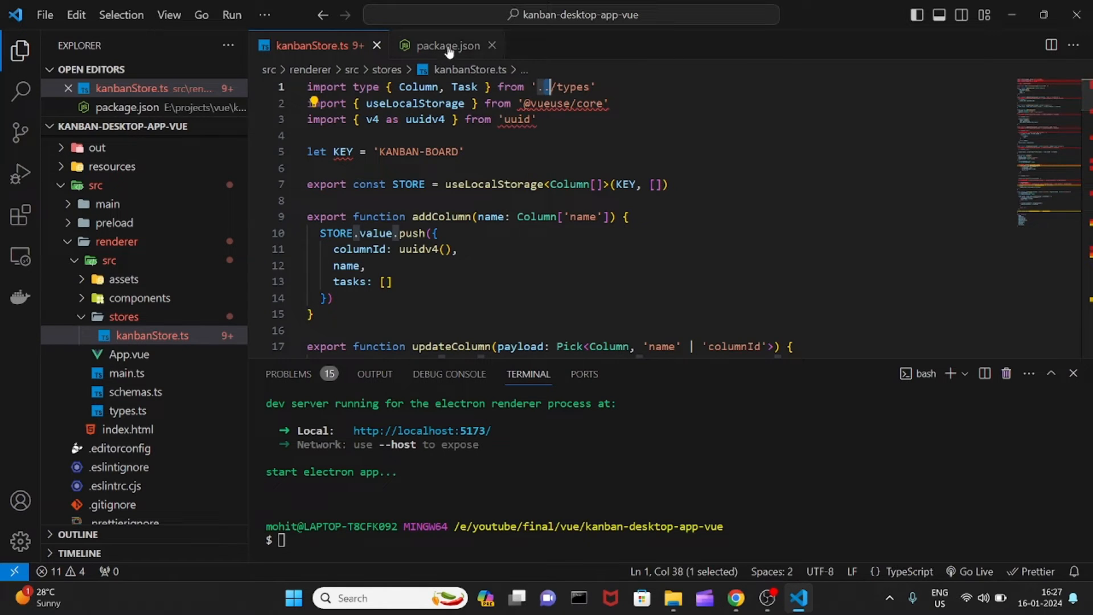
left_click(447, 46)
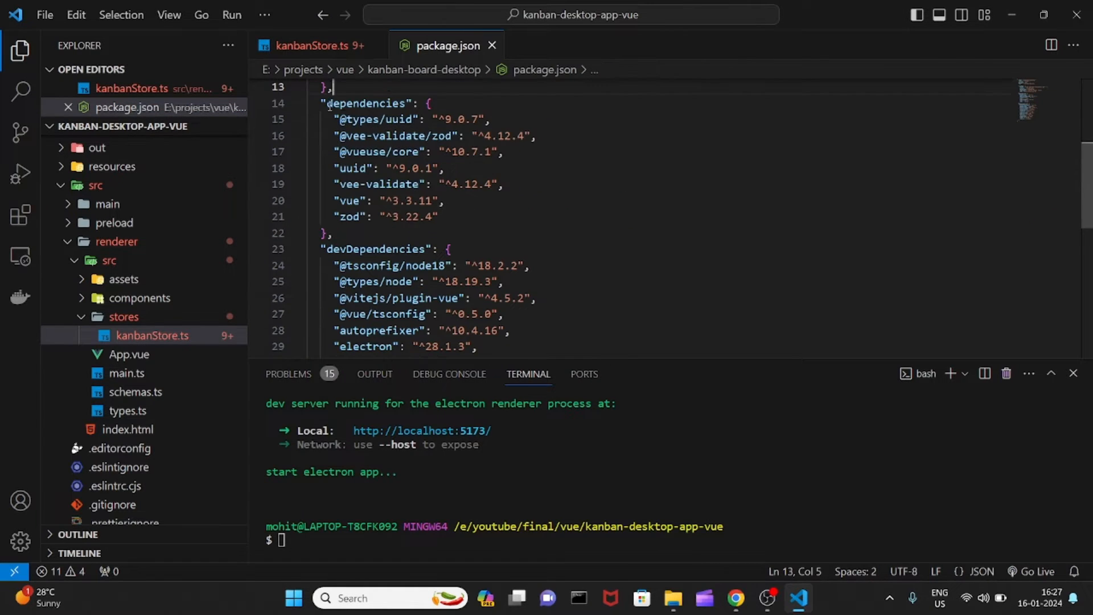
left_click_drag(330, 119, 438, 216)
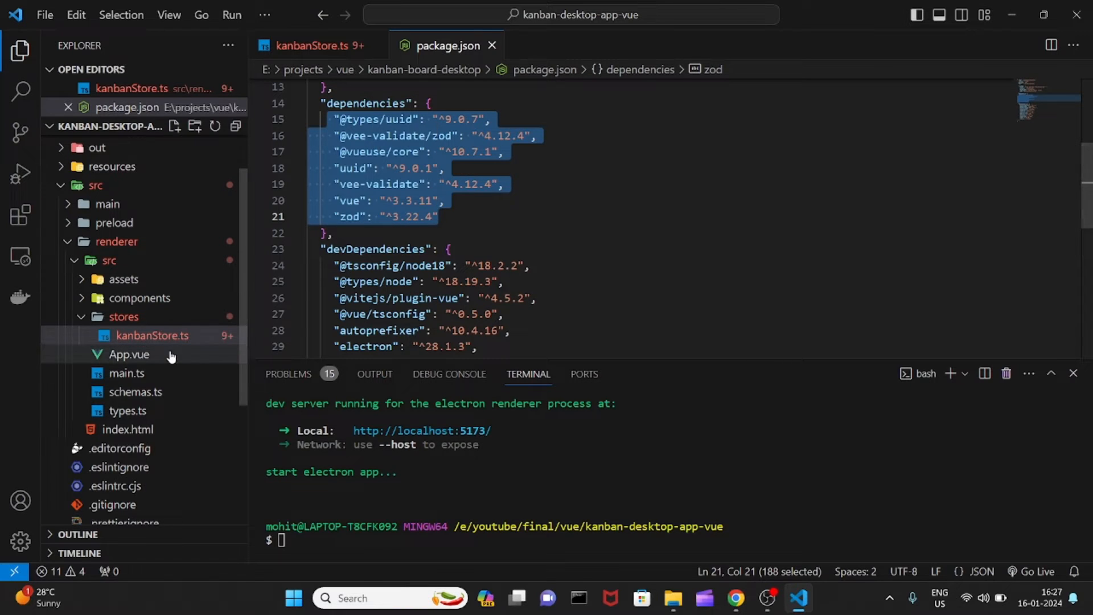
scroll("down", 3)
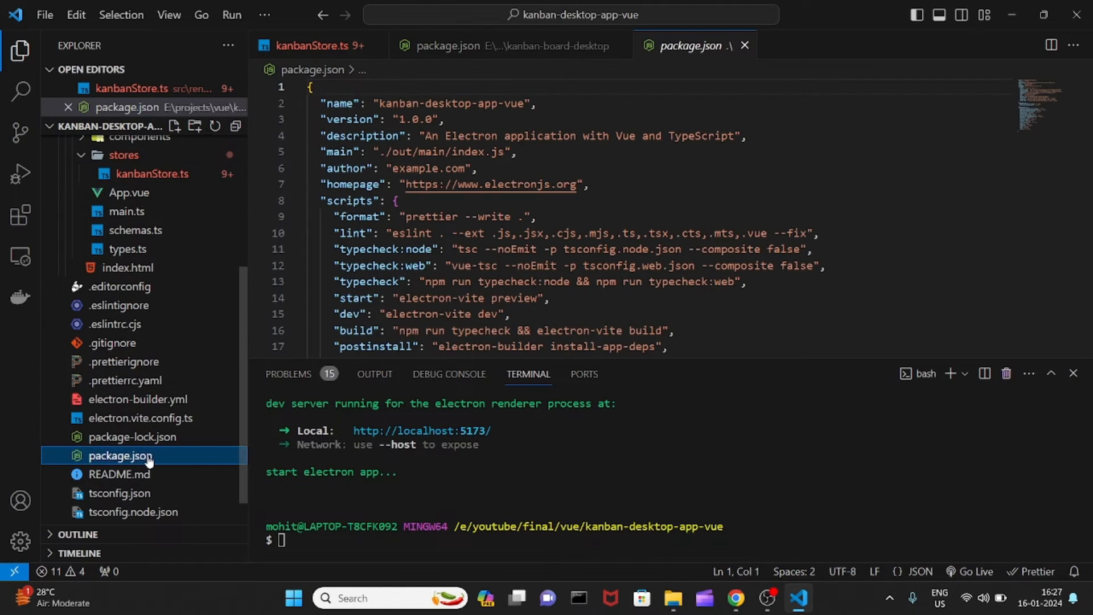
scroll("down", 3)
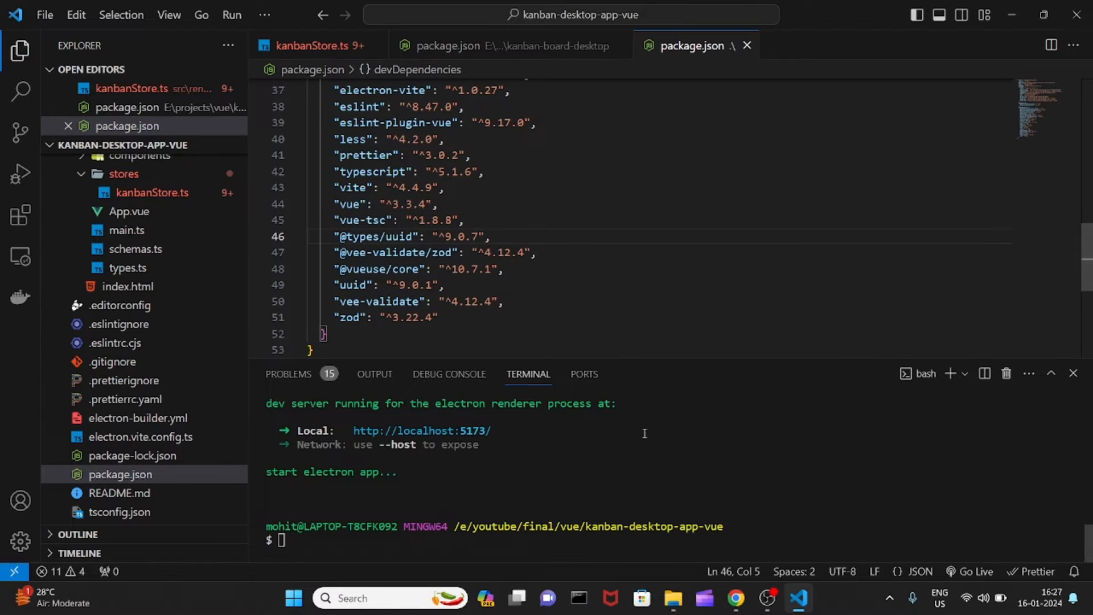
type("npm i")
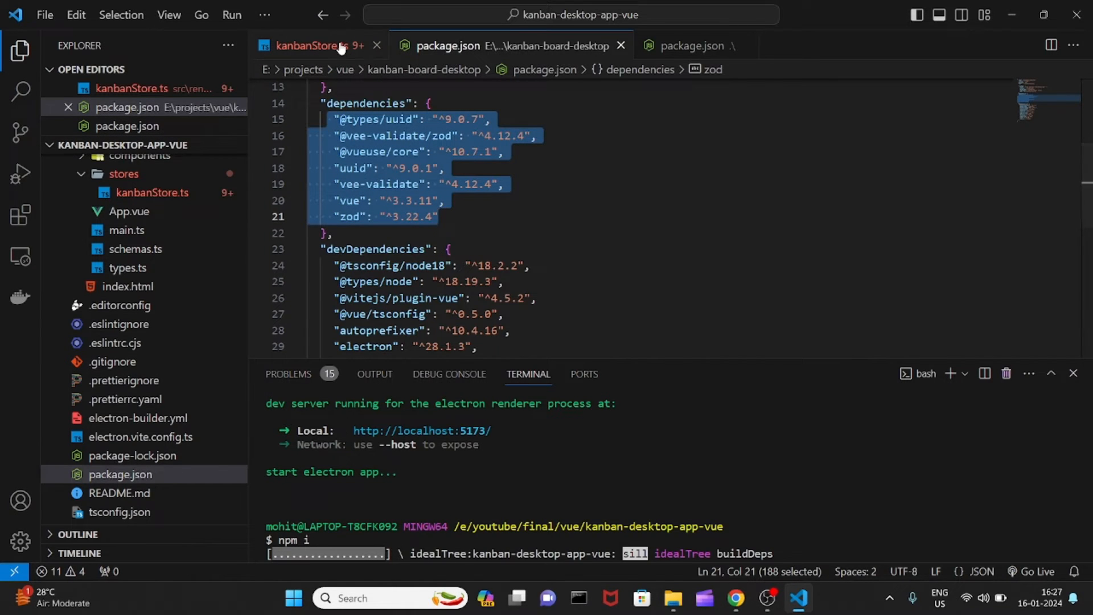
- Close the old project's files and check the electron-vite docs before returning to the terminal
left_click(310, 46)
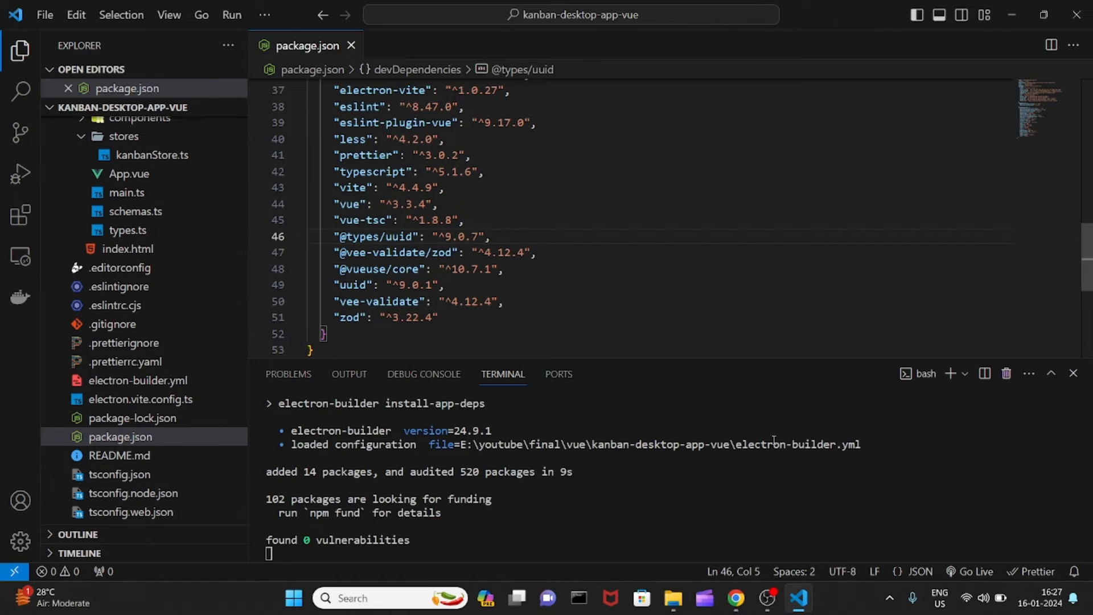
left_click(735, 598)
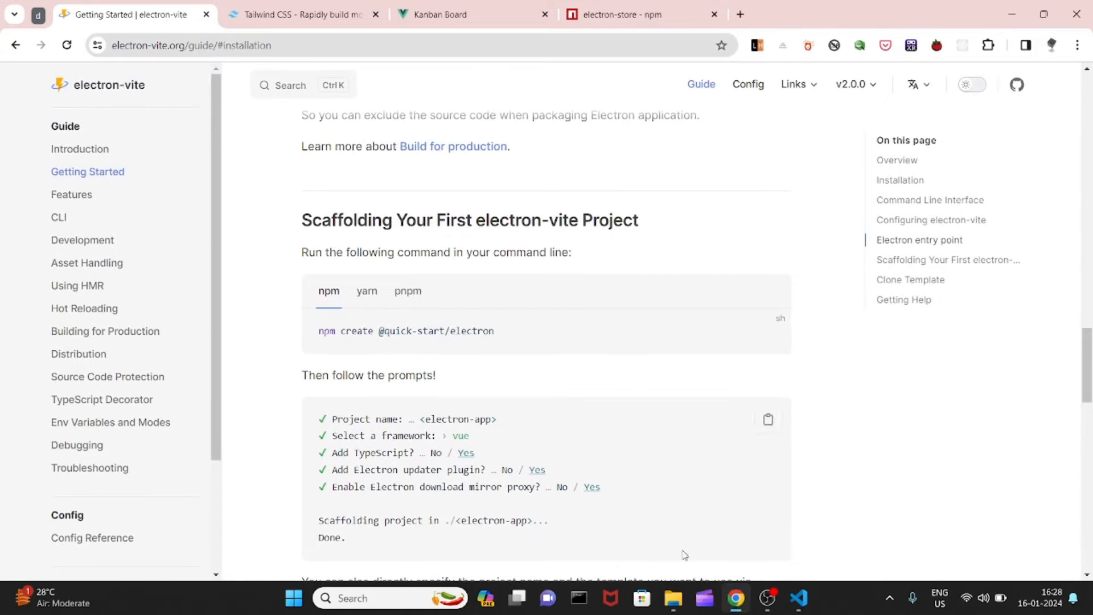
left_click(798, 598)
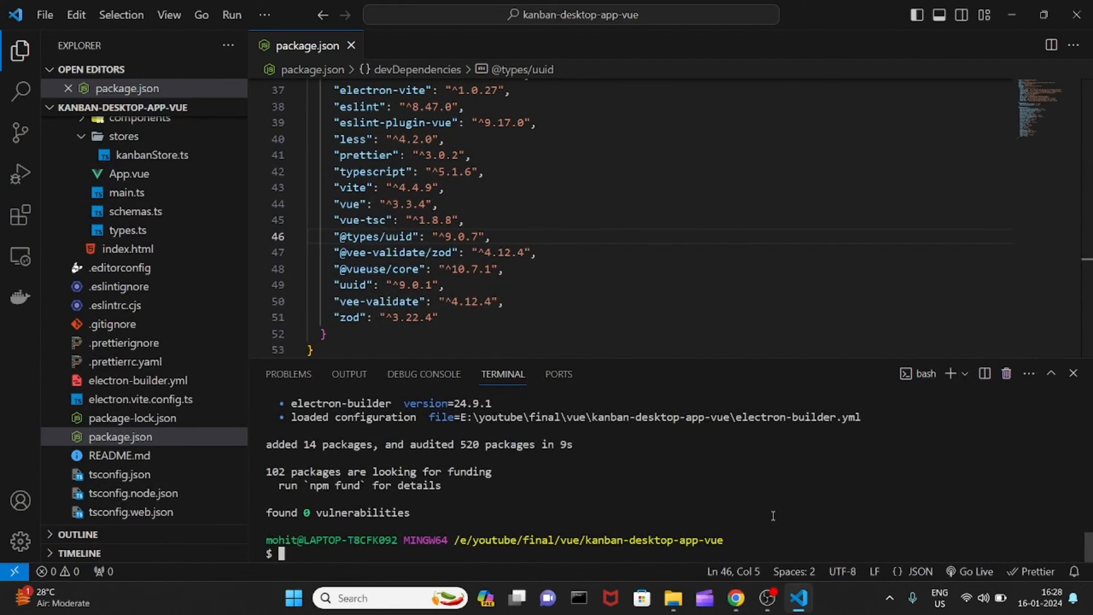
- Launch the app with npm run dev and add a column named todo
type("npm run dev")
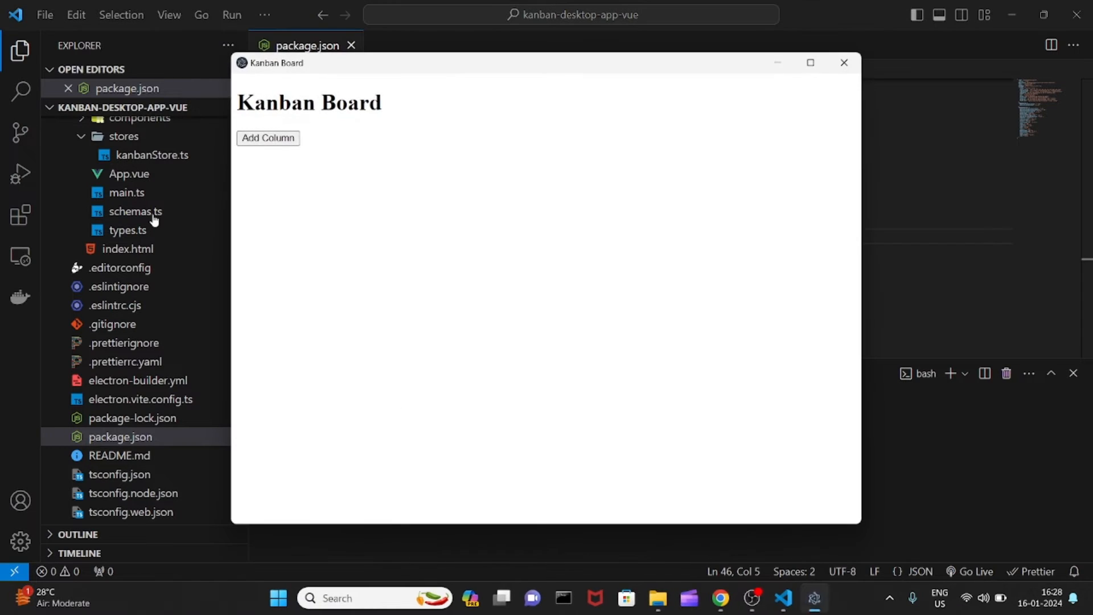
left_click(267, 138)
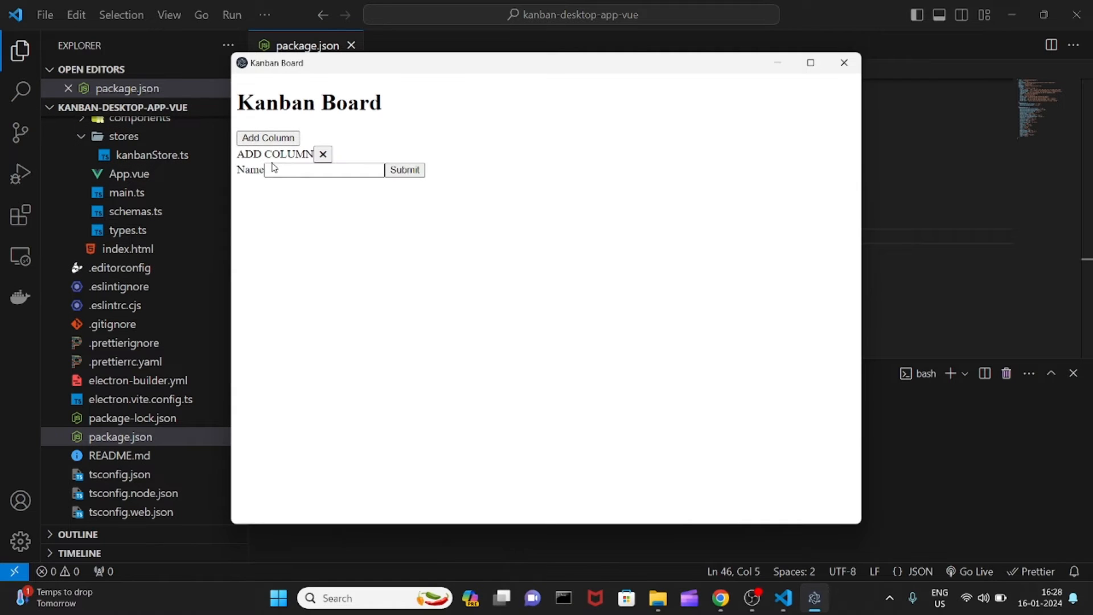
left_click(323, 170)
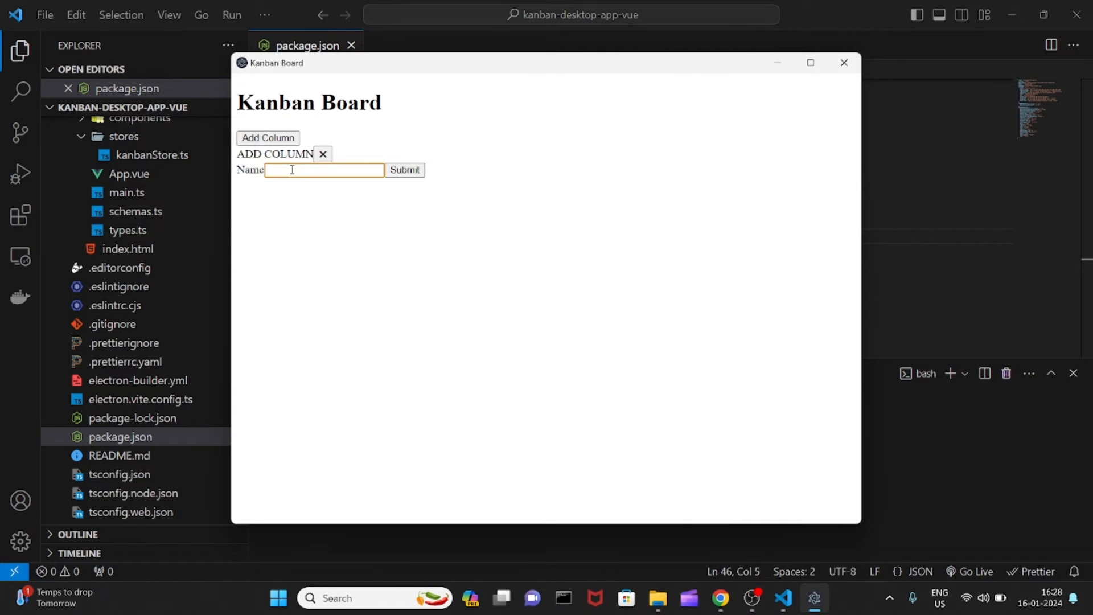
type("todo")
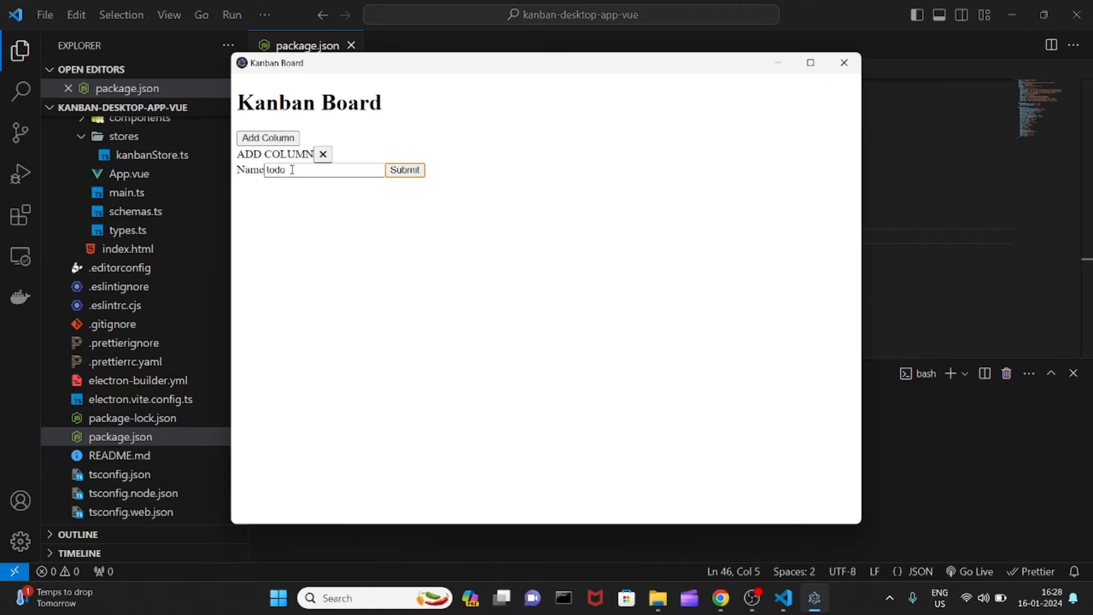
- Submit task t1 with description ww to the todo column
left_click(404, 169)
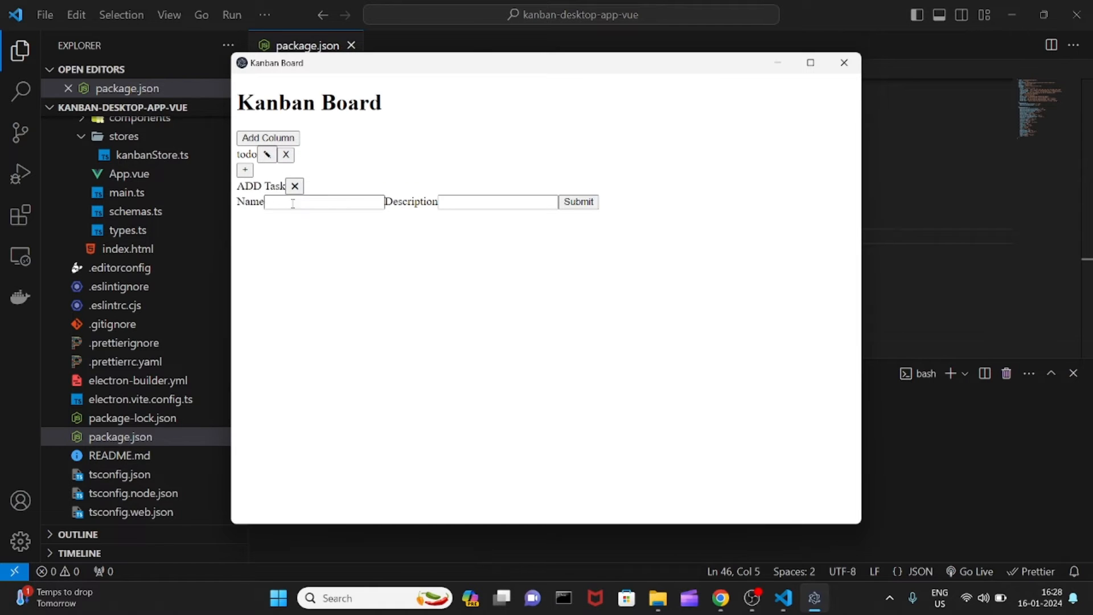
type("t1")
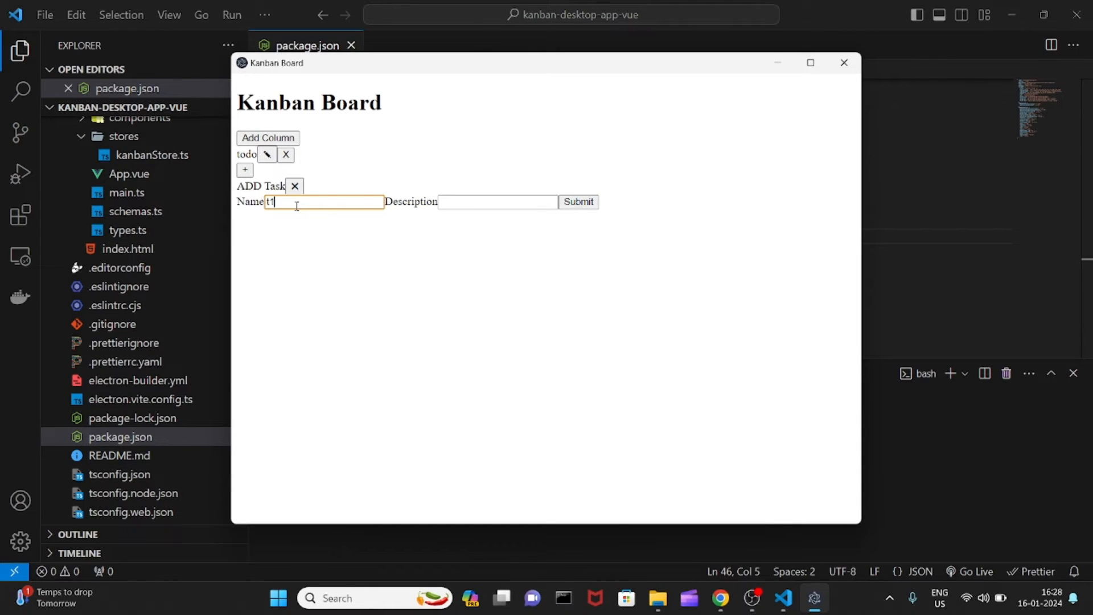
left_click(577, 202)
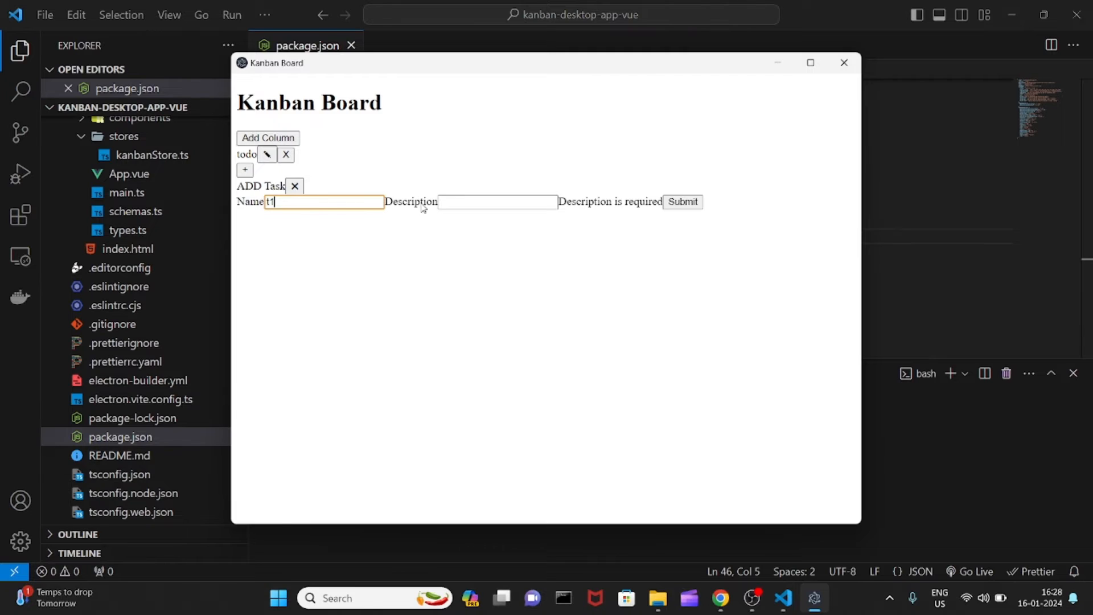
type("ww")
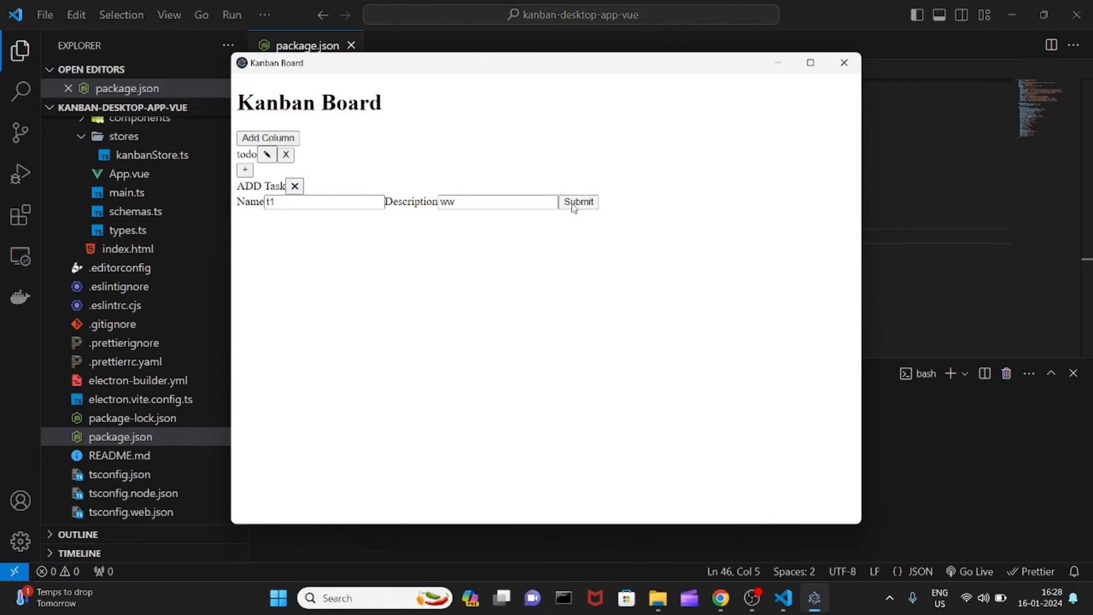
left_click(578, 202)
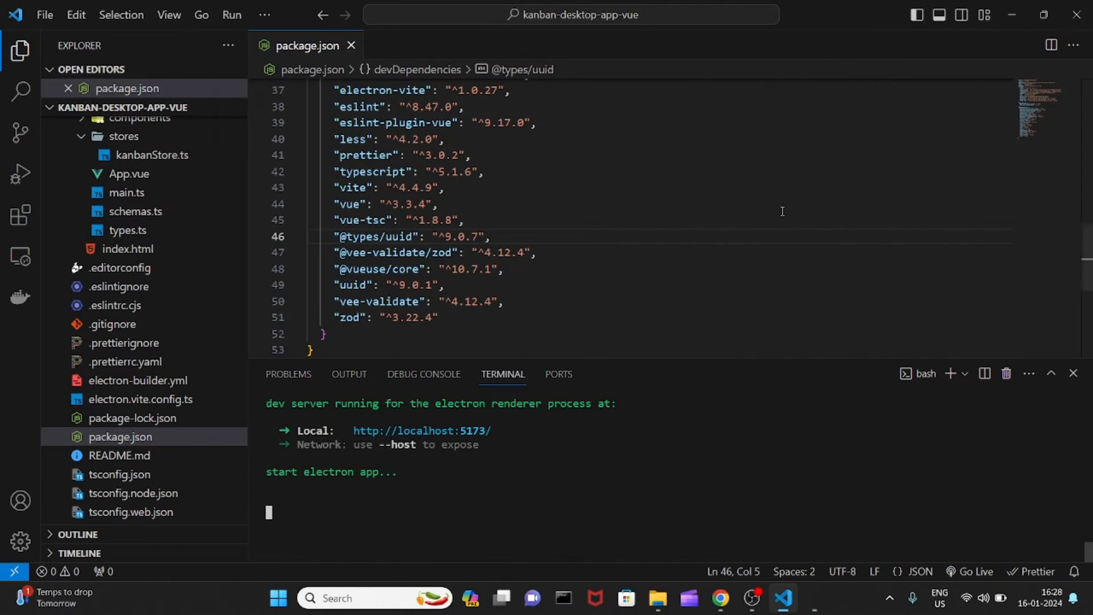
- Relaunch the Electron app with npm run dev
type("npm run dev")
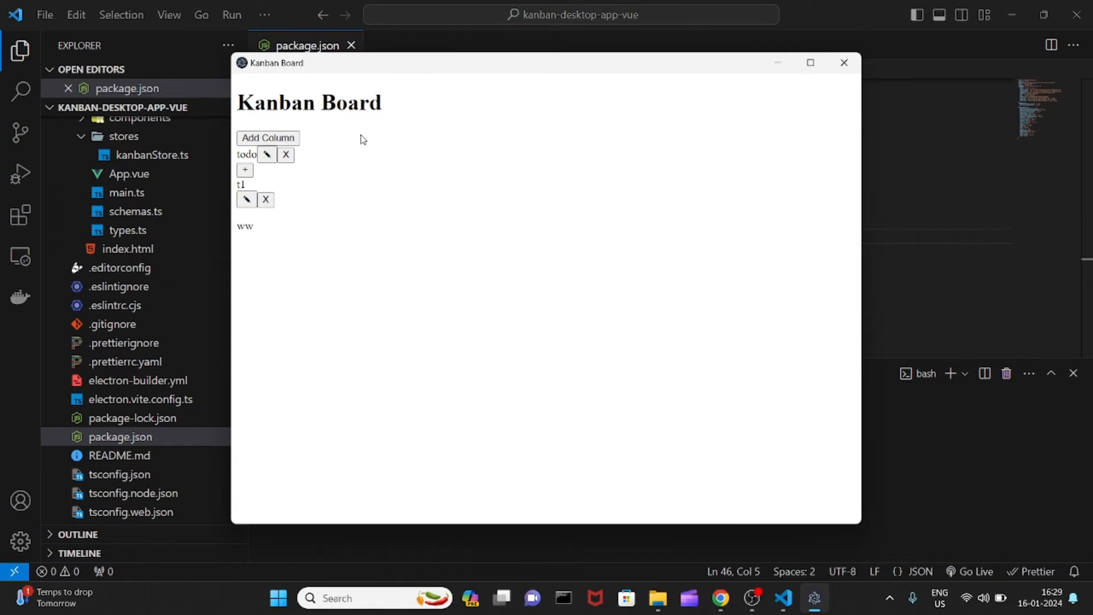
mouse_move(374, 242)
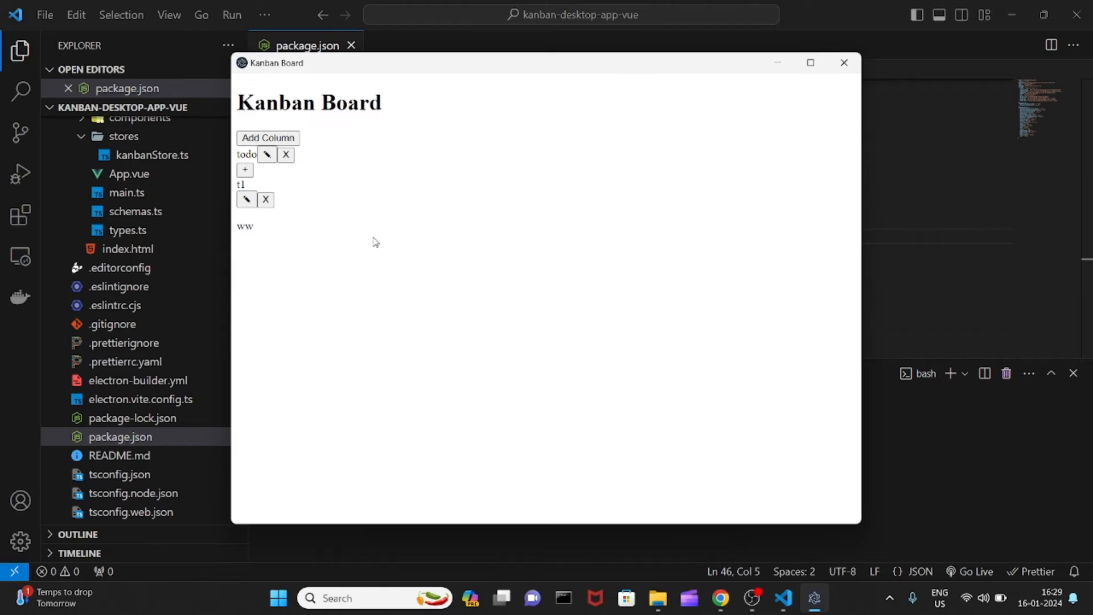
- Reopen kanbanStore.ts from the Explorer after confirming the todo column persisted
left_click(151, 155)
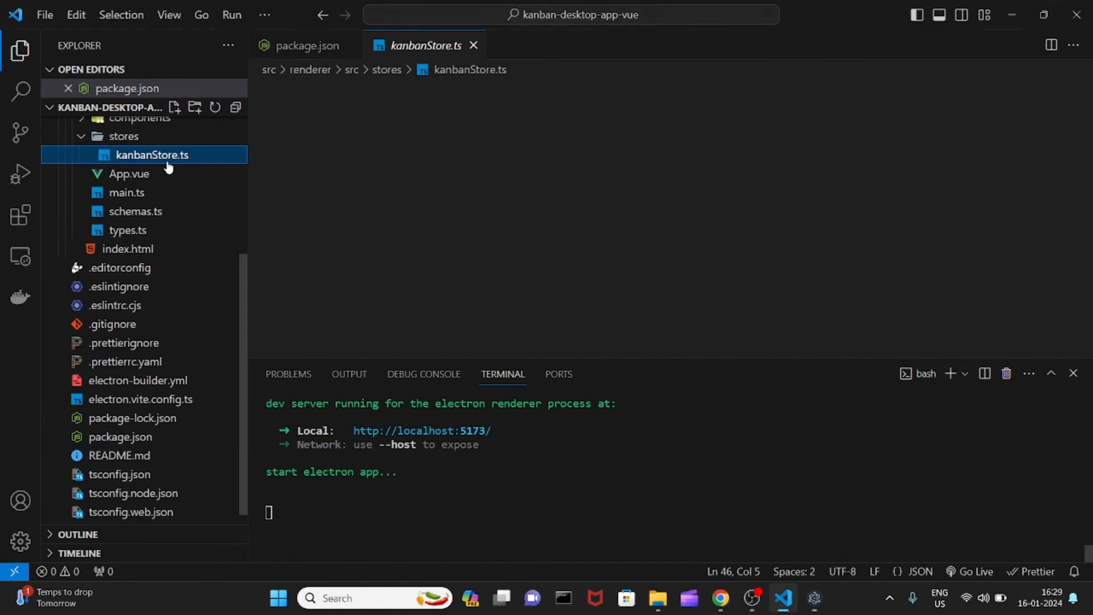
- Highlight the useLocalStorage call in kanbanStore.ts and consult the electron-store npm page
double_click(493, 184)
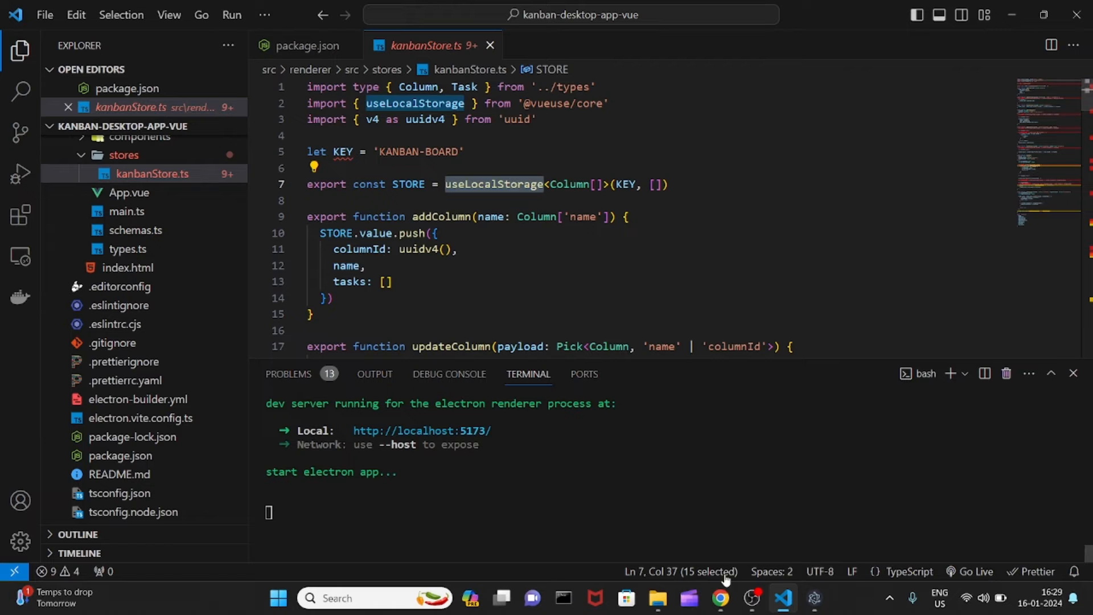
left_click(720, 598)
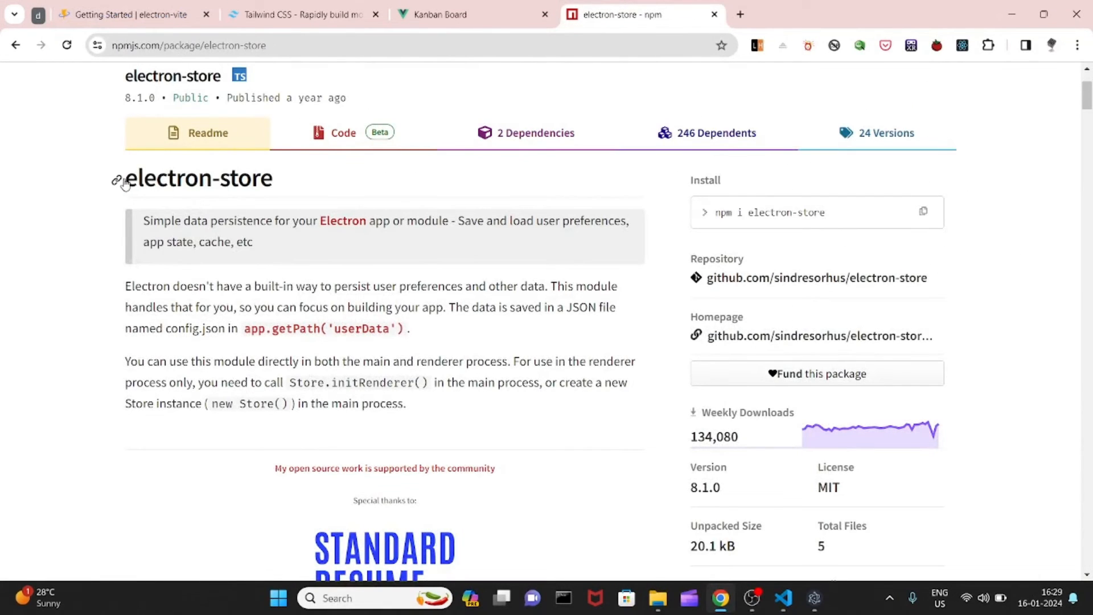
scroll("down", 3)
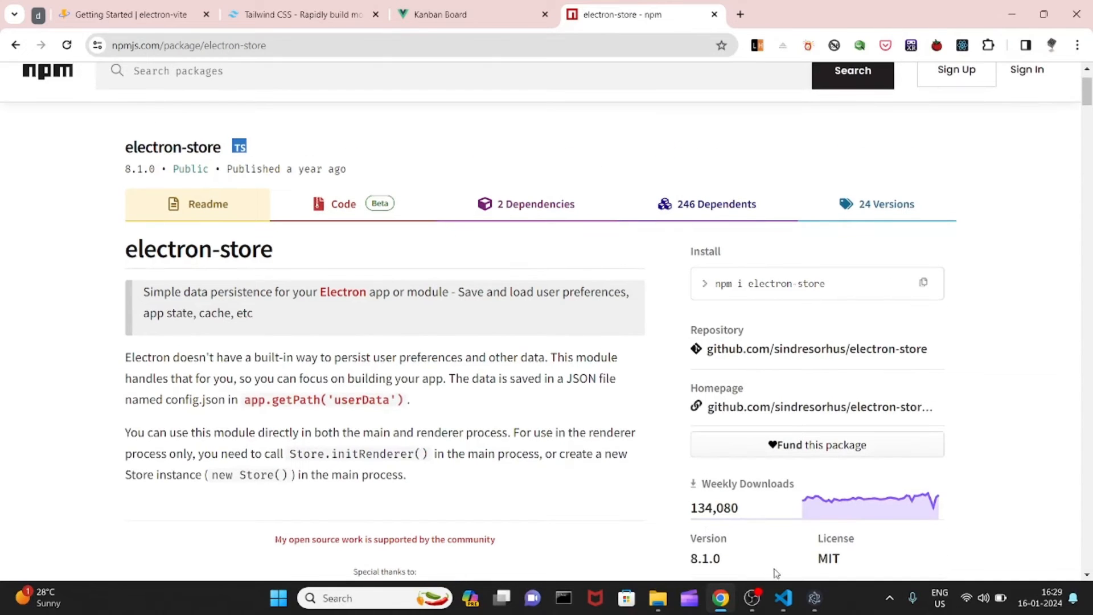
left_click(783, 598)
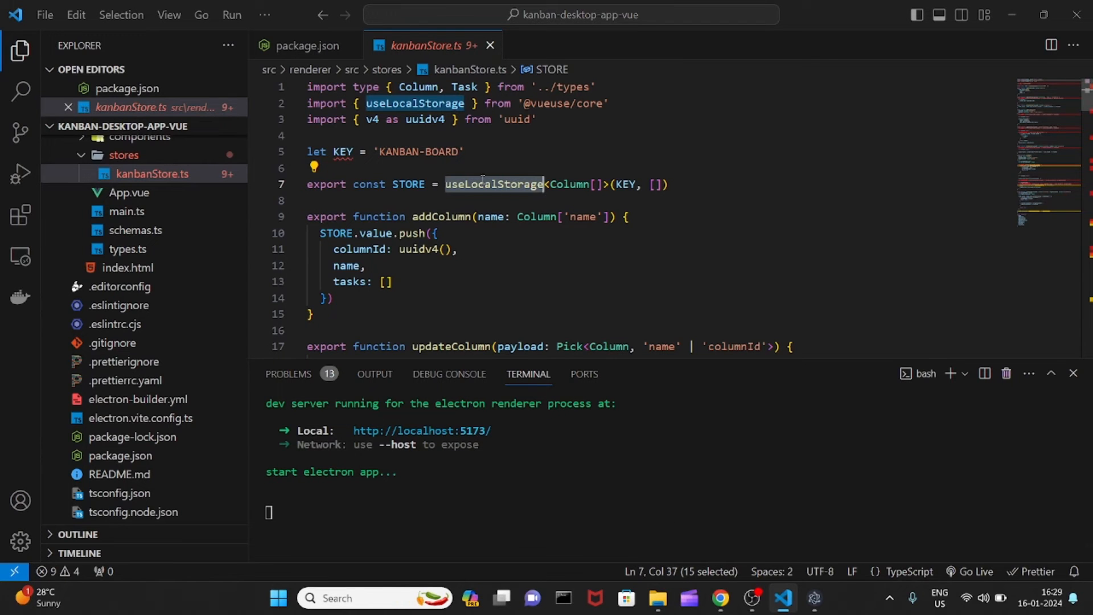
mouse_move(493, 185)
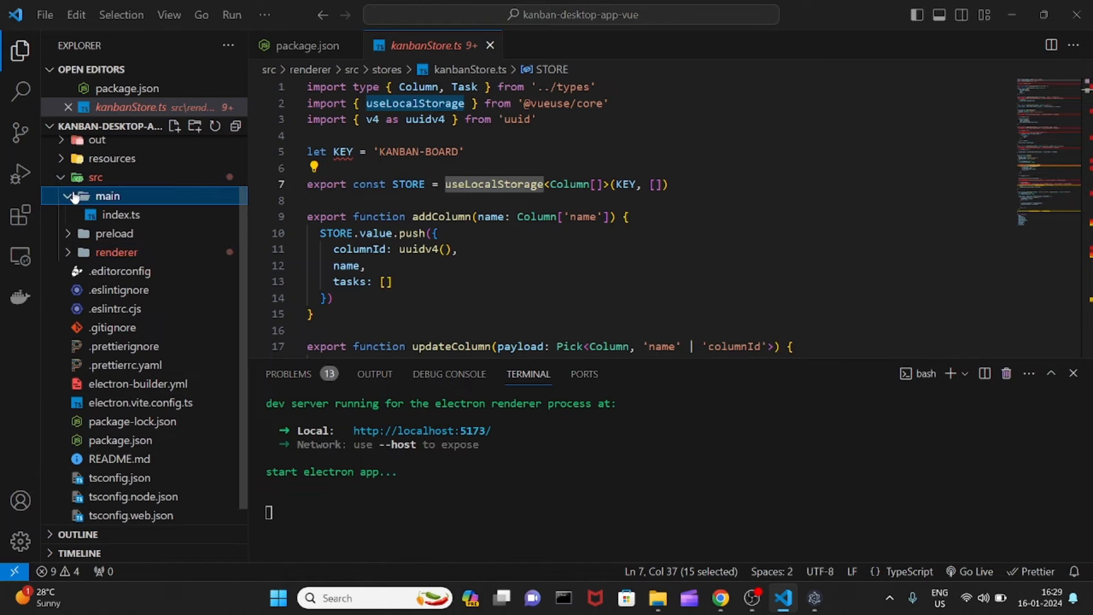
- Review the window setup code in src/main/index.ts, then bring the Tailwind CSS site forward
left_click(121, 214)
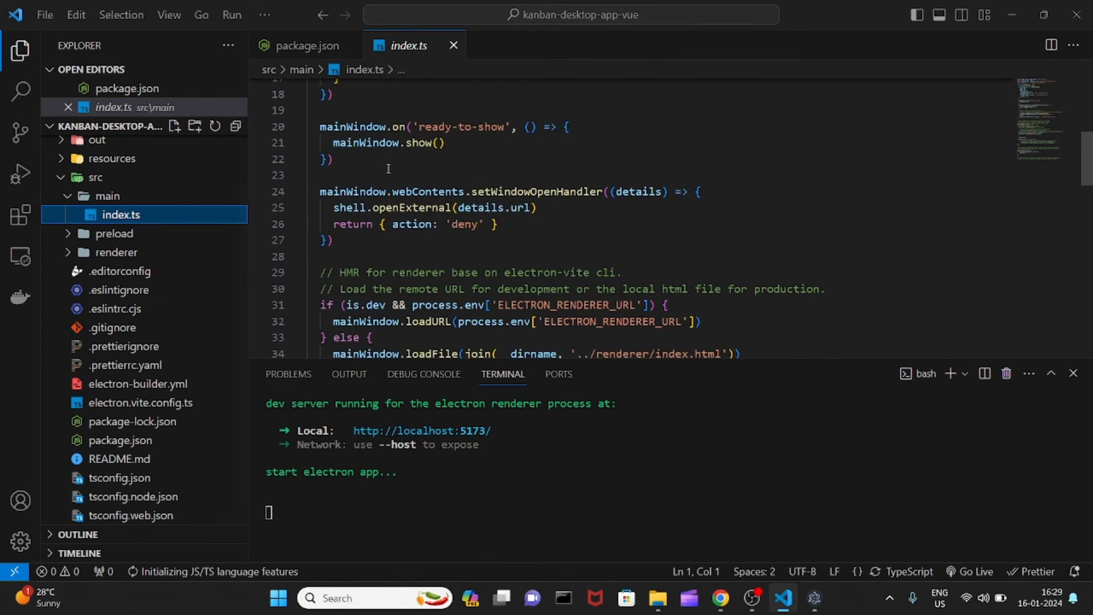
scroll("down", 3)
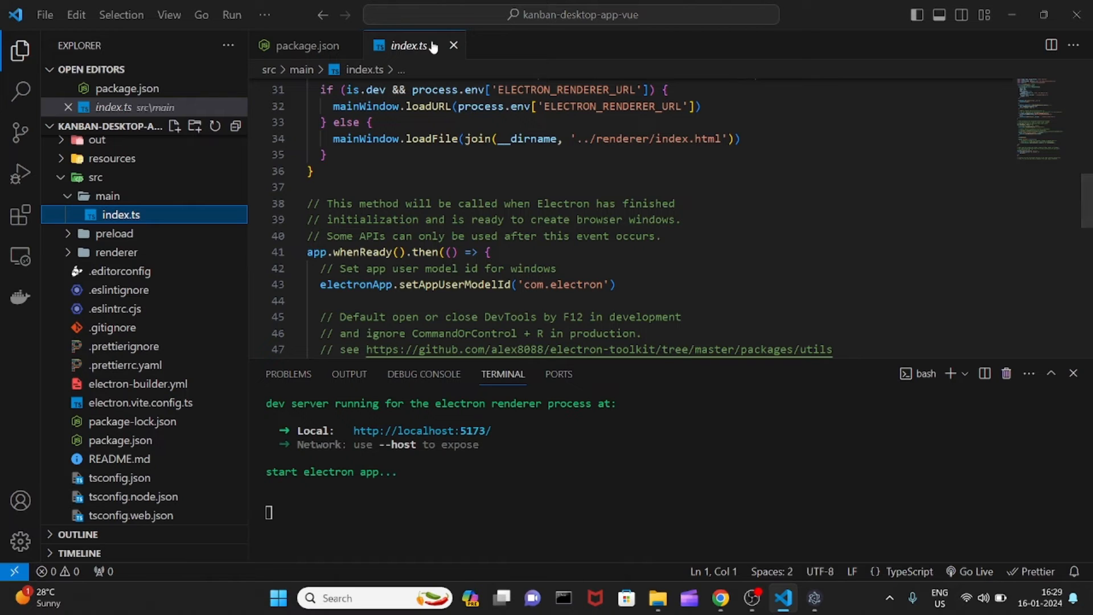
left_click(305, 45)
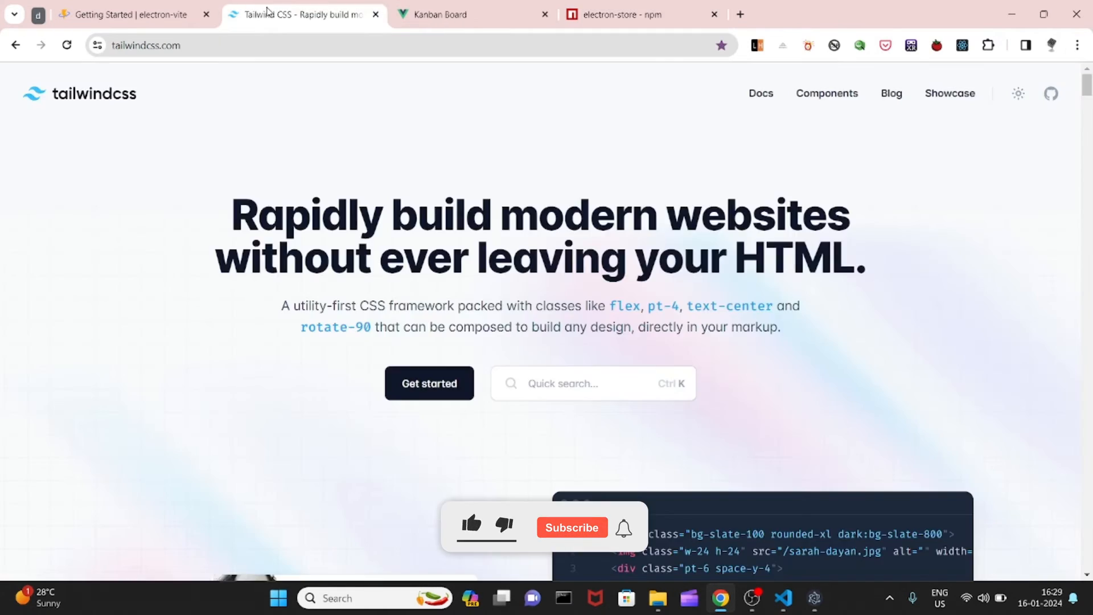
- Copy the tailwindcss postcss autoprefixer install command from Tailwind's Vite guide for Vue
left_click(429, 382)
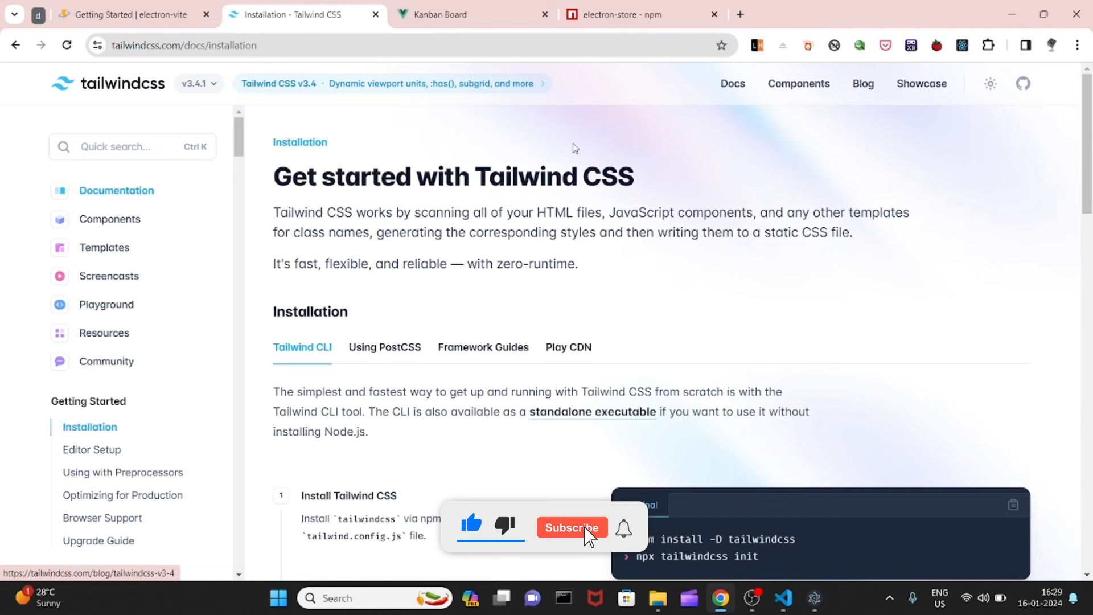
left_click(483, 346)
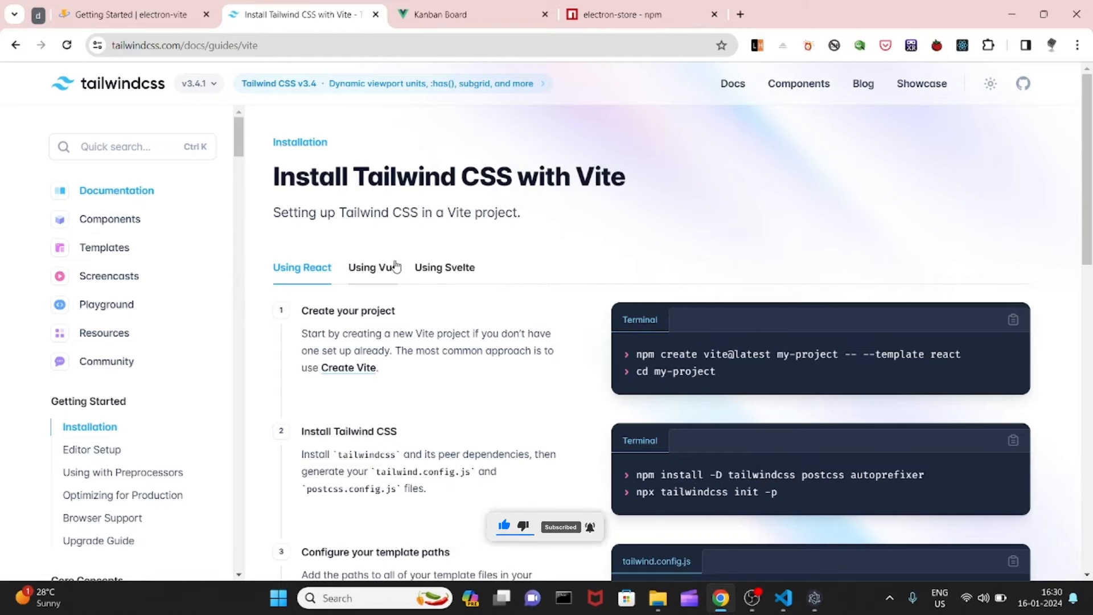
left_click(371, 267)
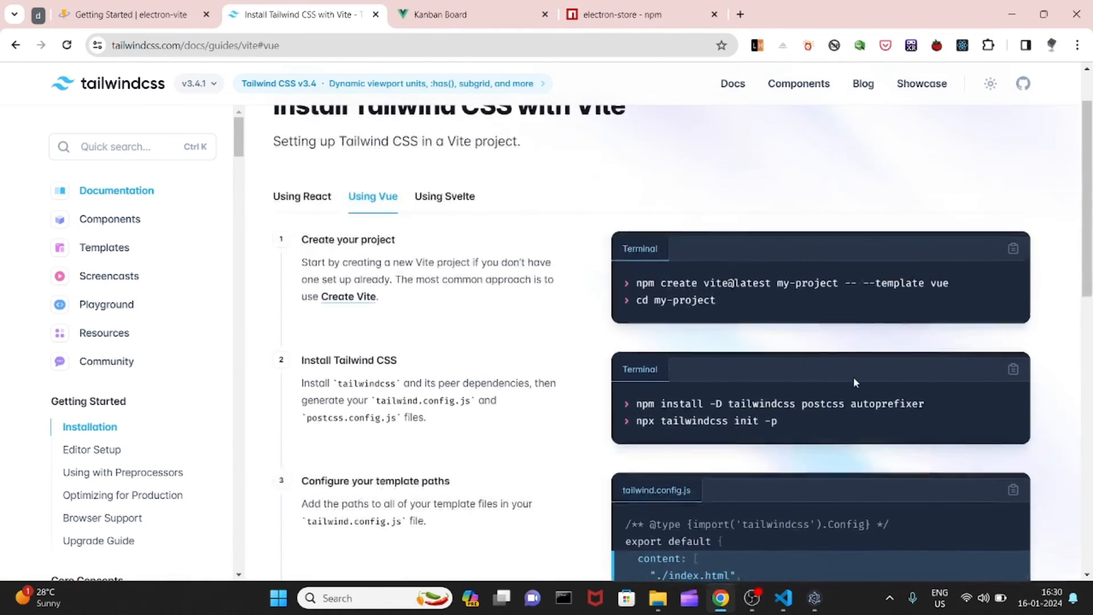
left_click(1014, 248)
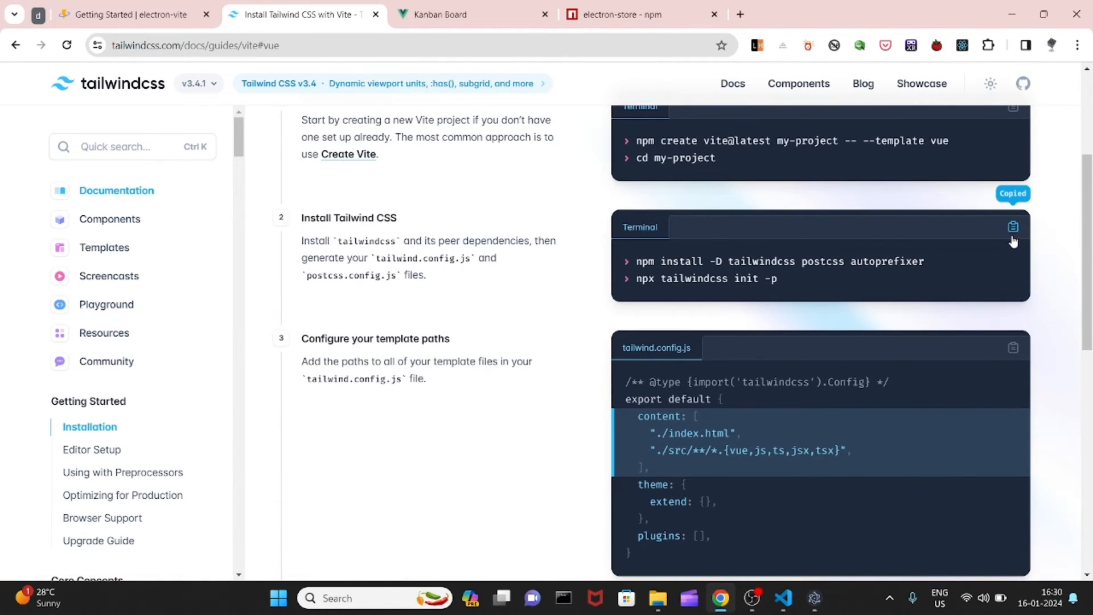
left_click(784, 598)
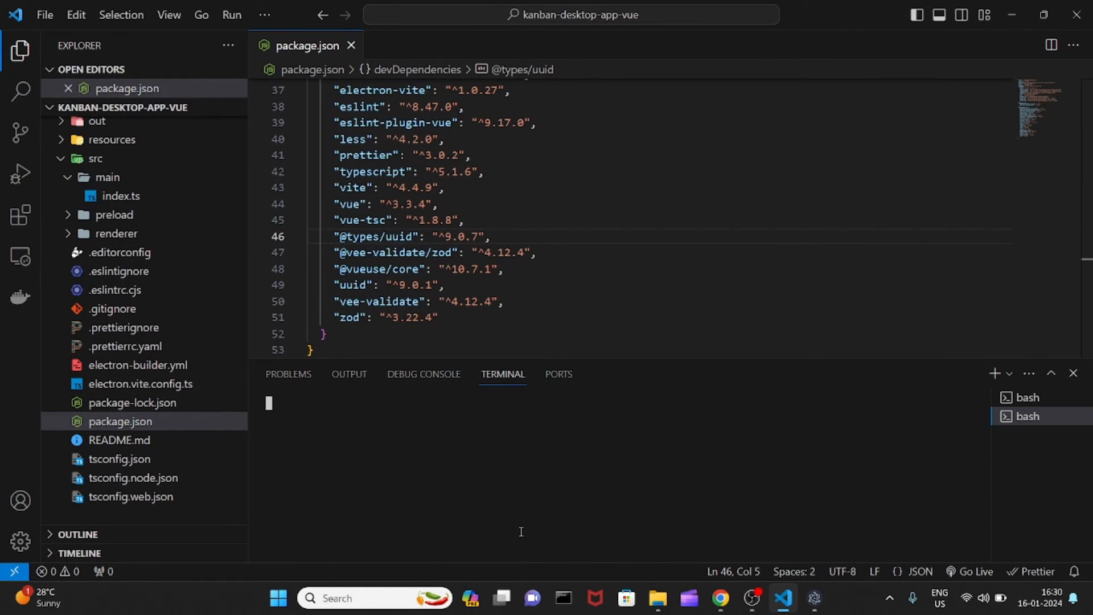
- Run npm install -D tailwindcss postcss autoprefixer in the integrated terminal
type("npm install -D tailwindcss postcss autoprefixer")
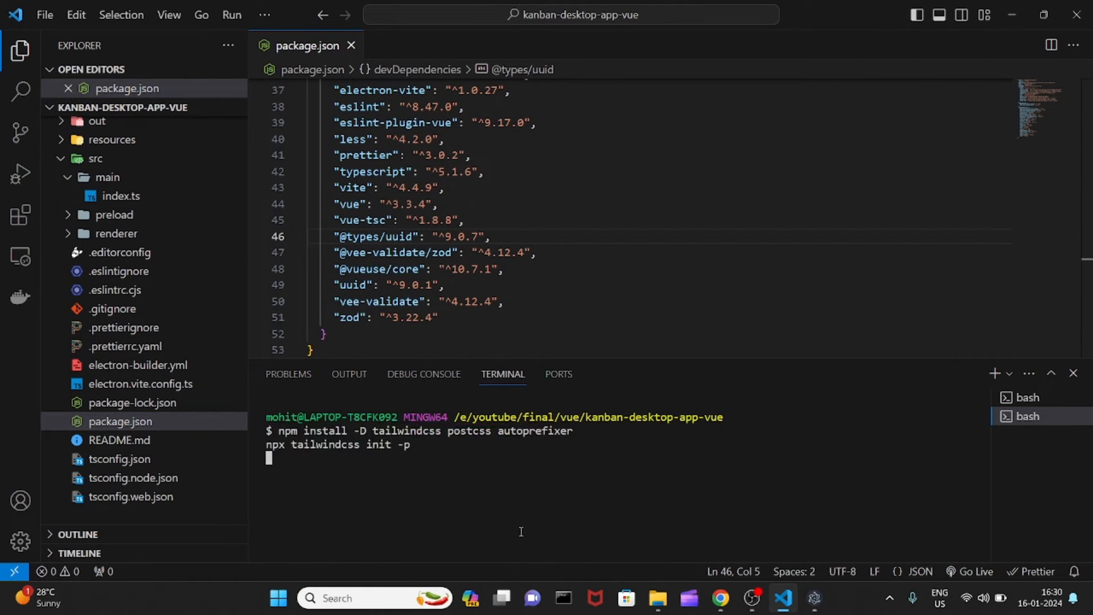
mouse_move(112, 309)
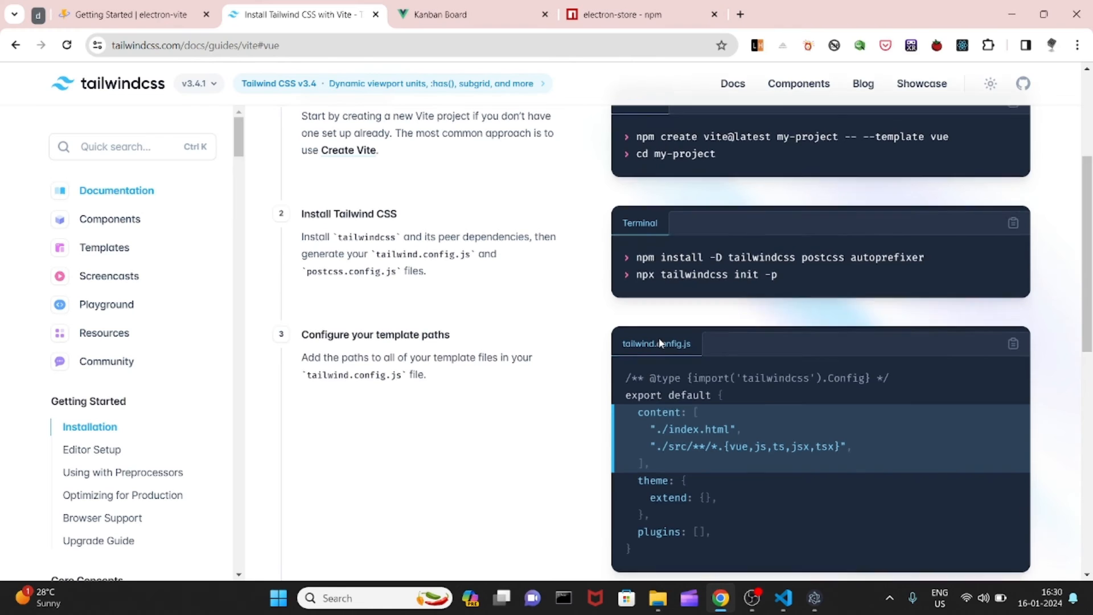
scroll("down", 3)
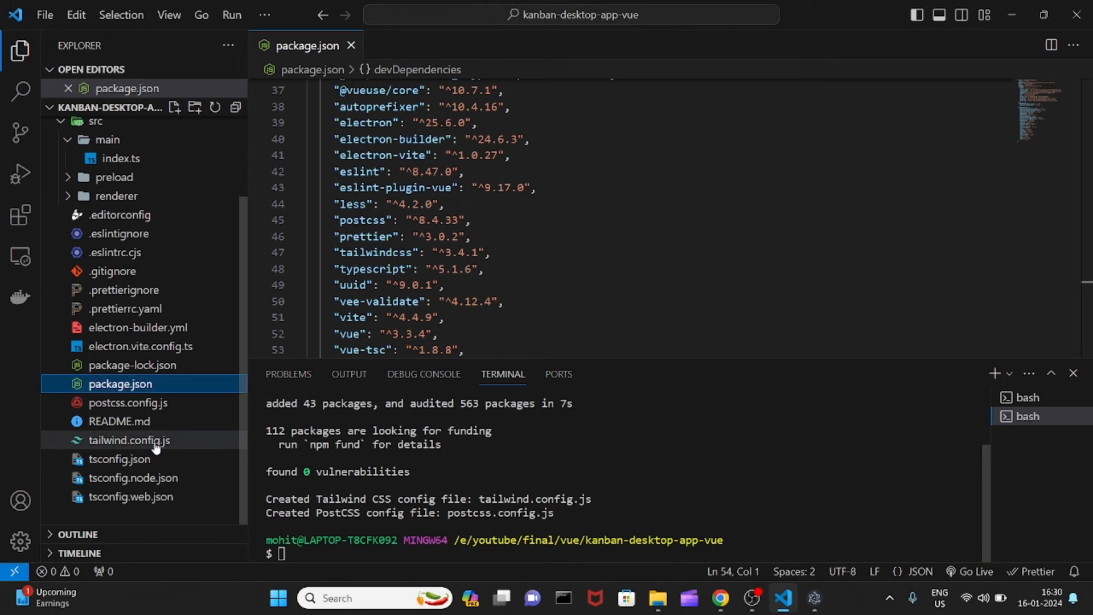
- Point tailwind.config.js content at ./src/renderer/**/*.{vue,js,ts,jsx,tsx} alongside ./index.html
left_click(129, 439)
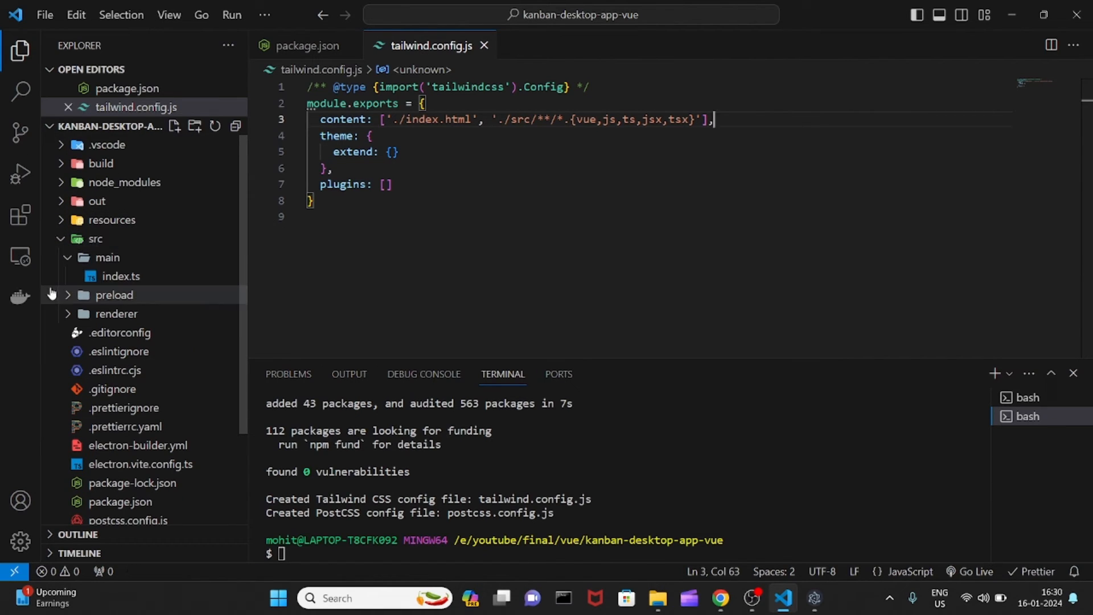
left_click(117, 314)
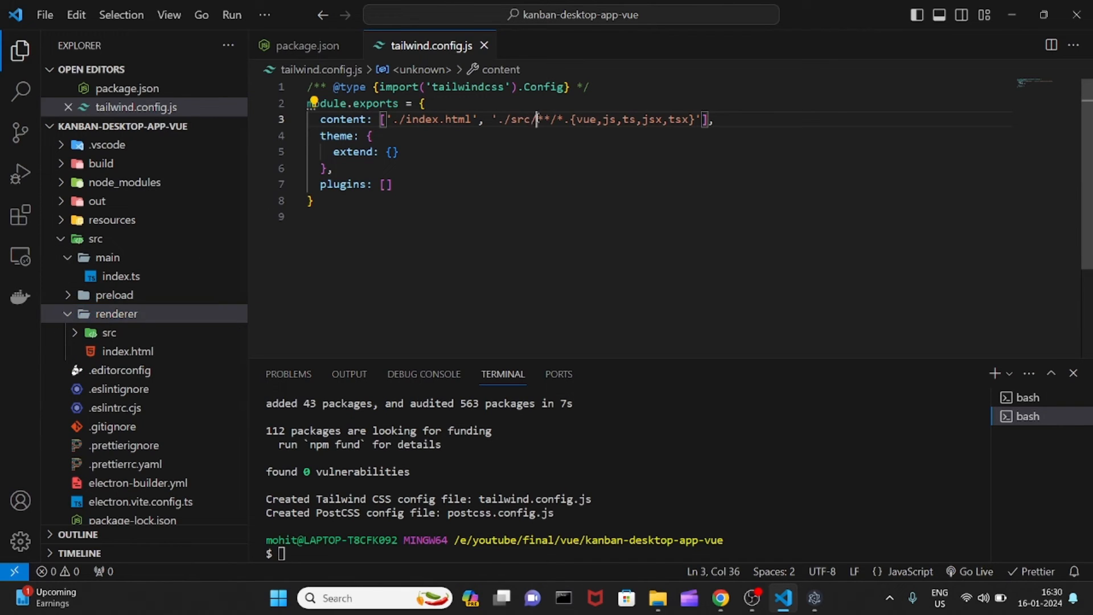
type("renderer/")
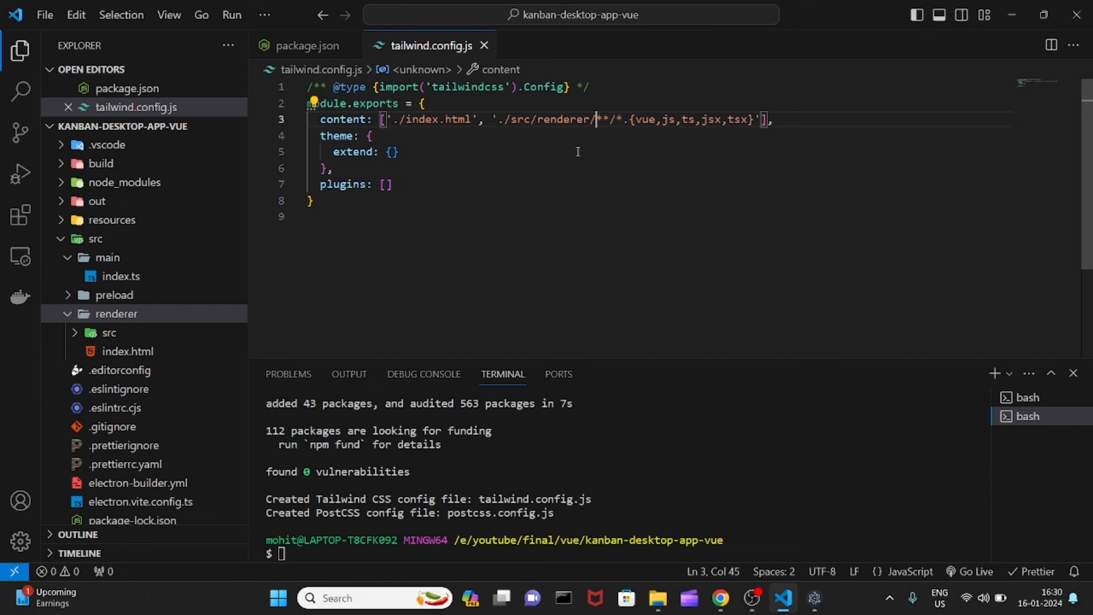
mouse_move(612, 152)
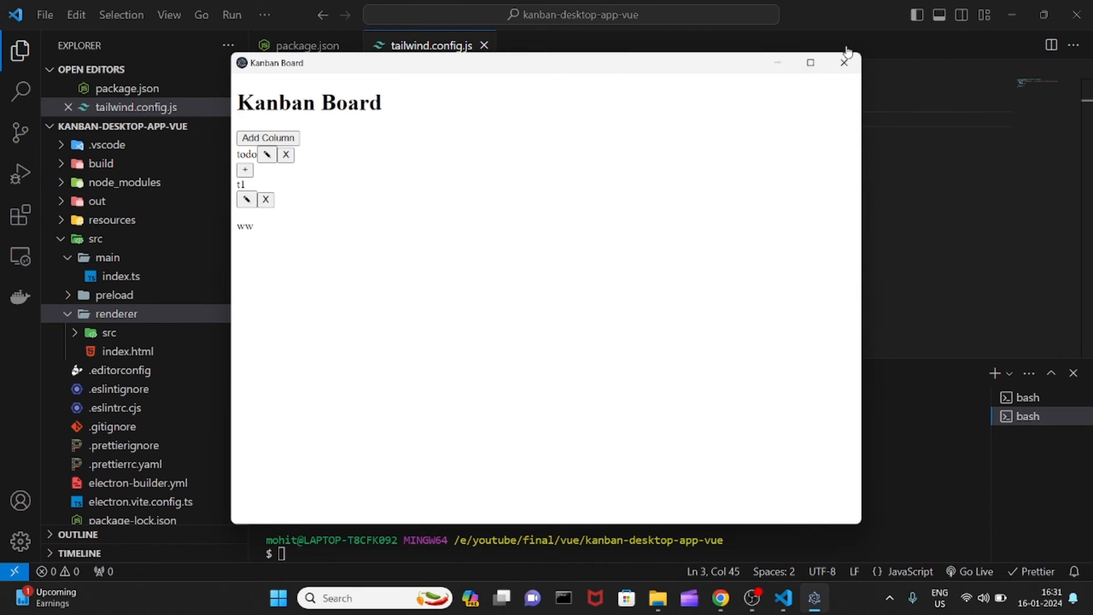
- Close the unstyled window and relaunch the app with npm run dev
left_click(844, 62)
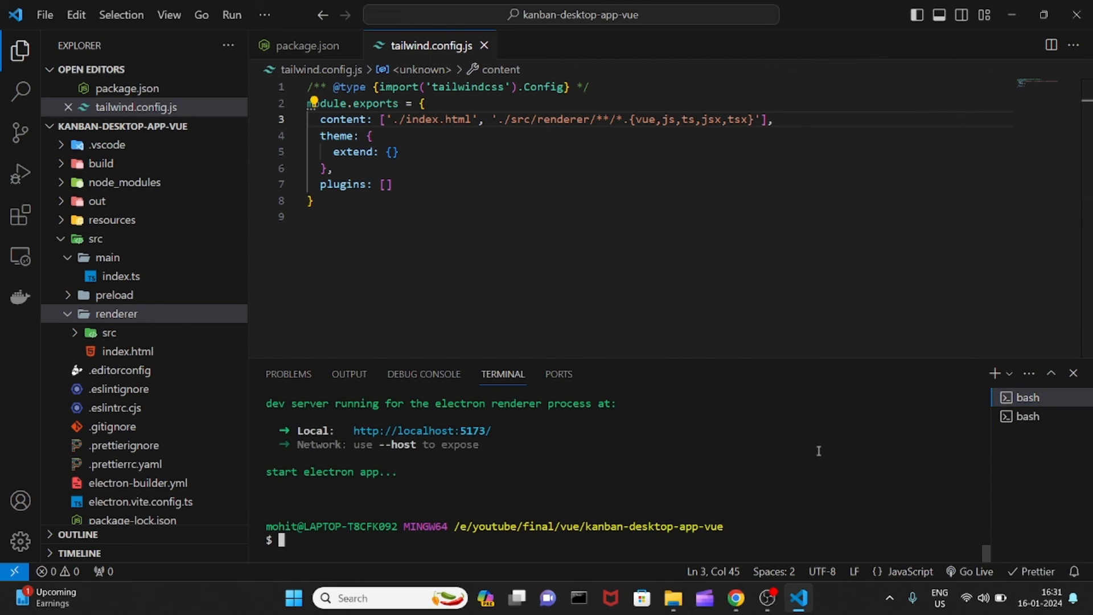
type("npm run dev")
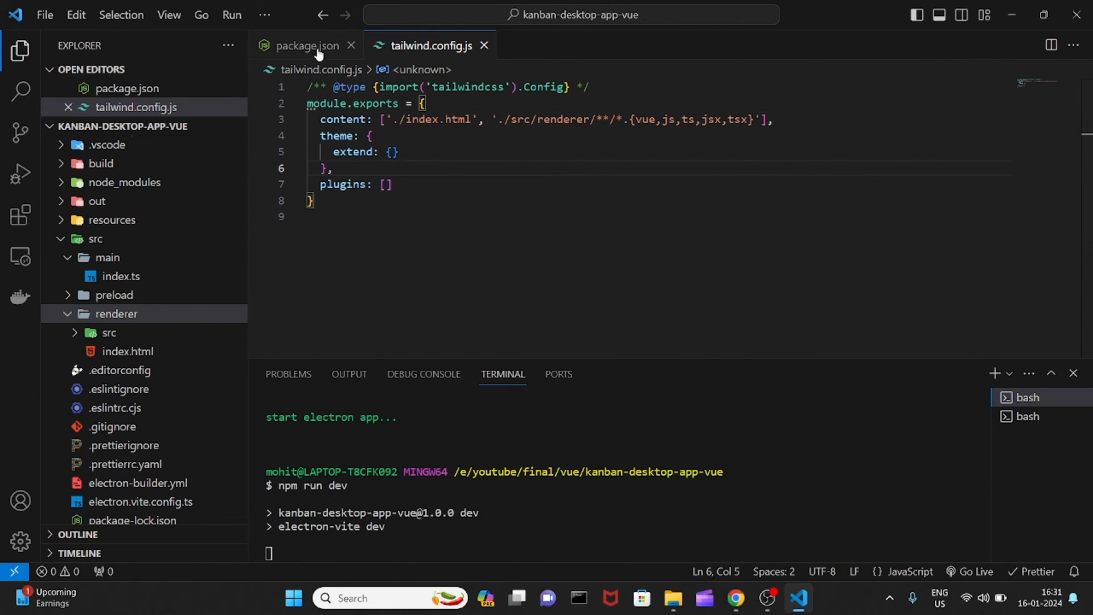
left_click(305, 46)
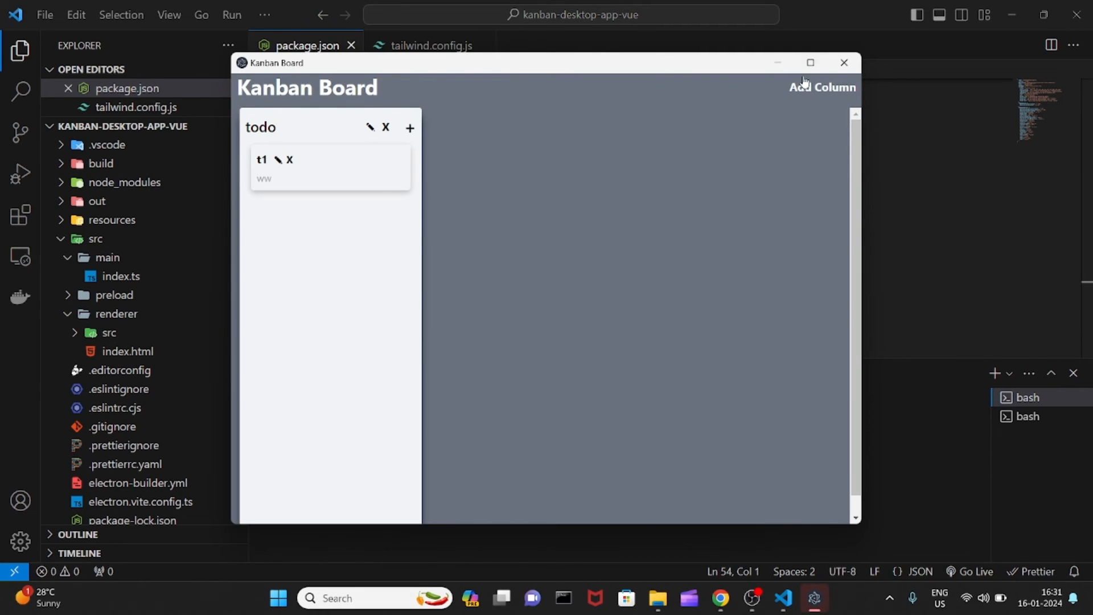
- Maximize the Kanban Board and add a new column named todo 2
left_click(810, 62)
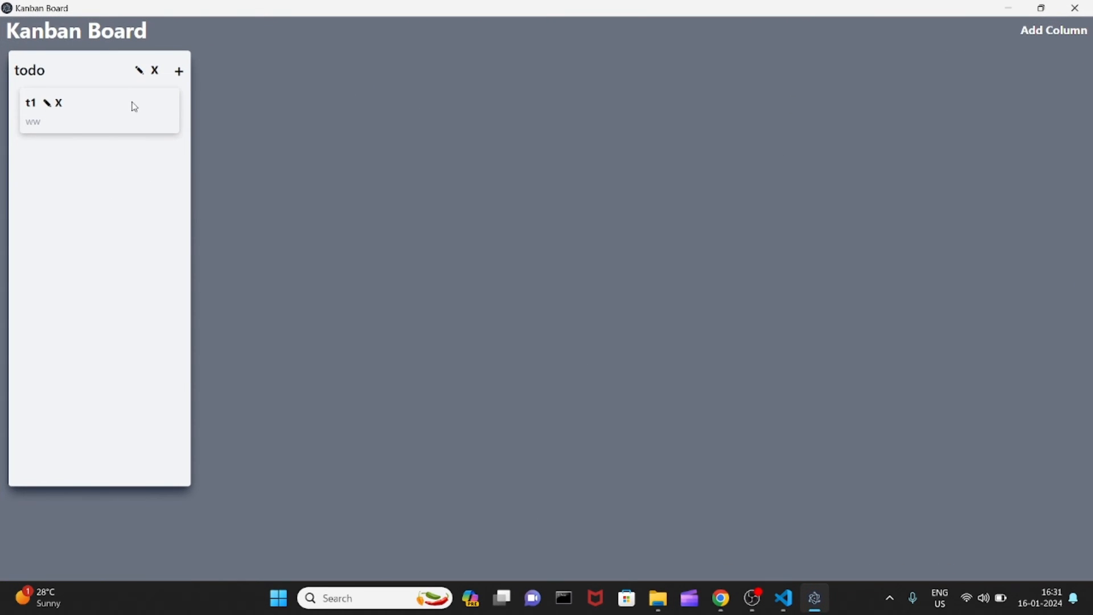
mouse_move(931, 32)
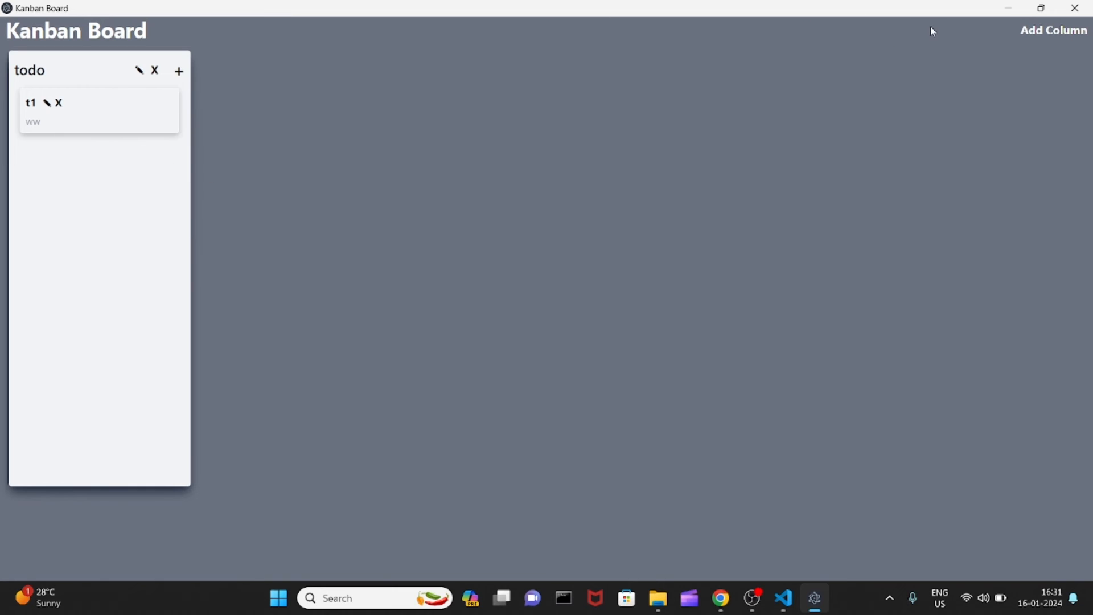
left_click(1053, 30)
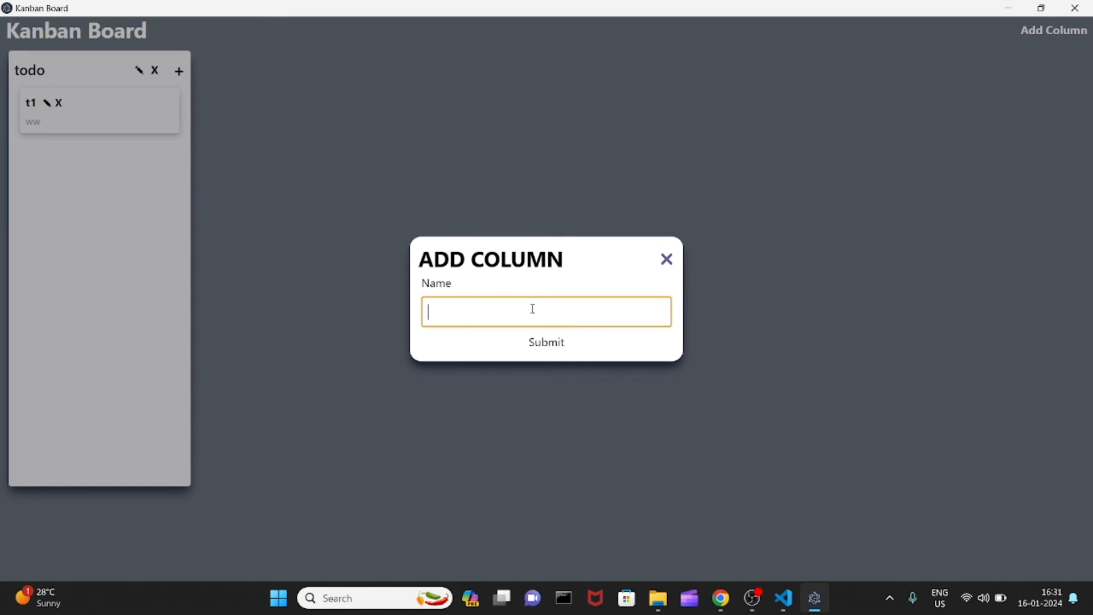
type("todo 2")
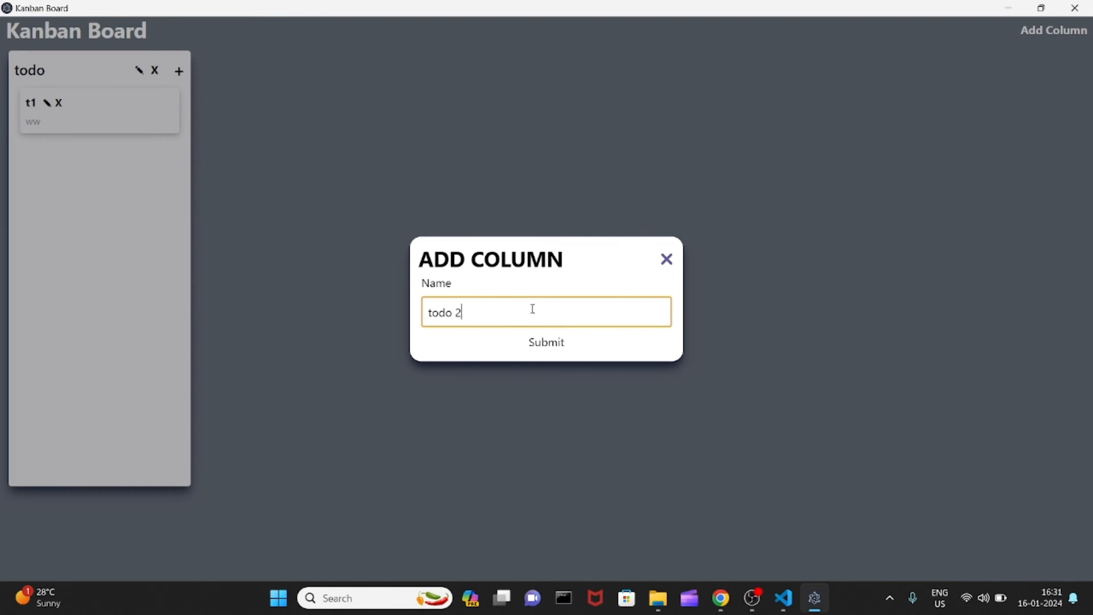
left_click(545, 343)
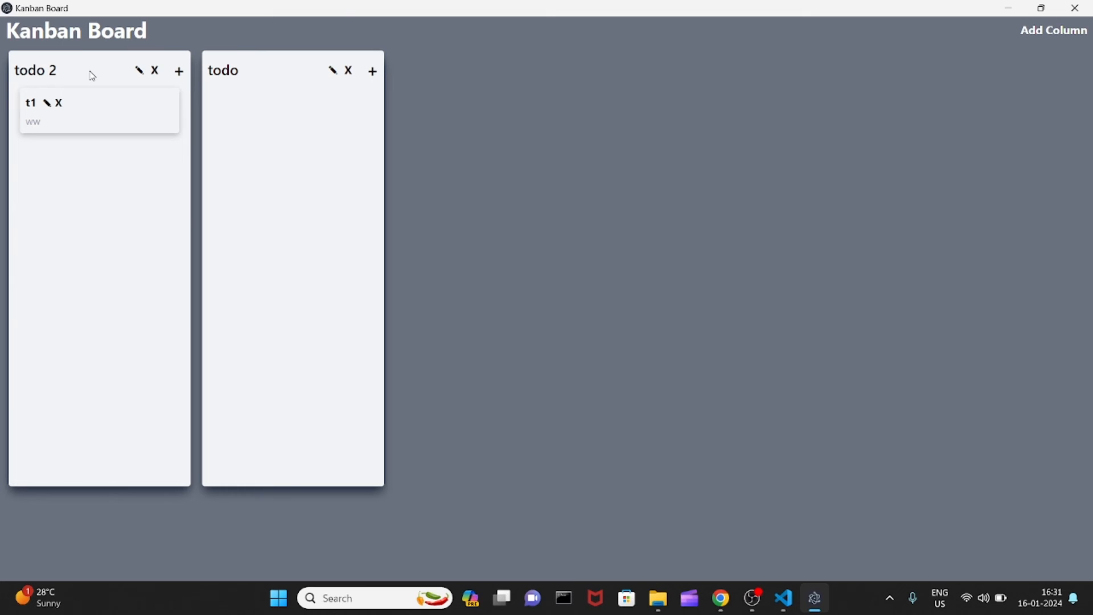
mouse_move(139, 70)
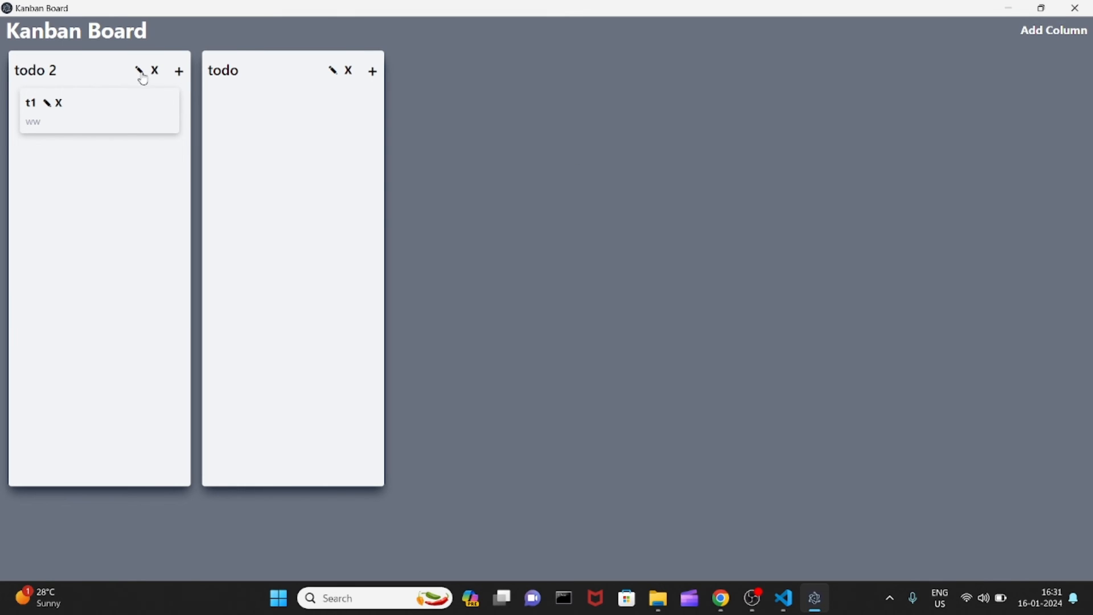
- Rename the todo column to todos and add a task t1 to it
left_click(331, 71)
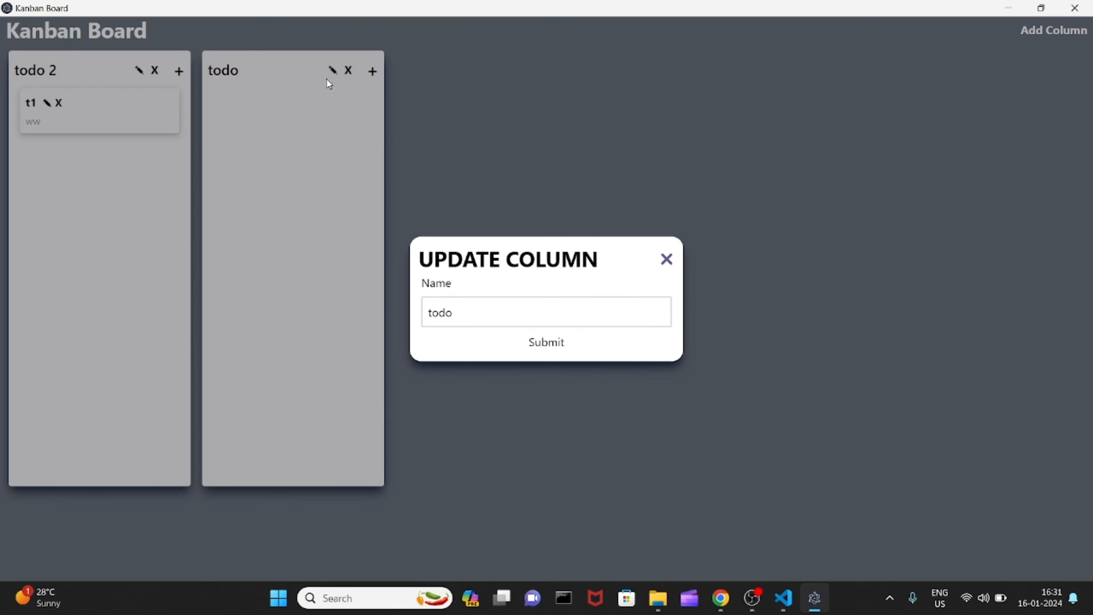
type("s")
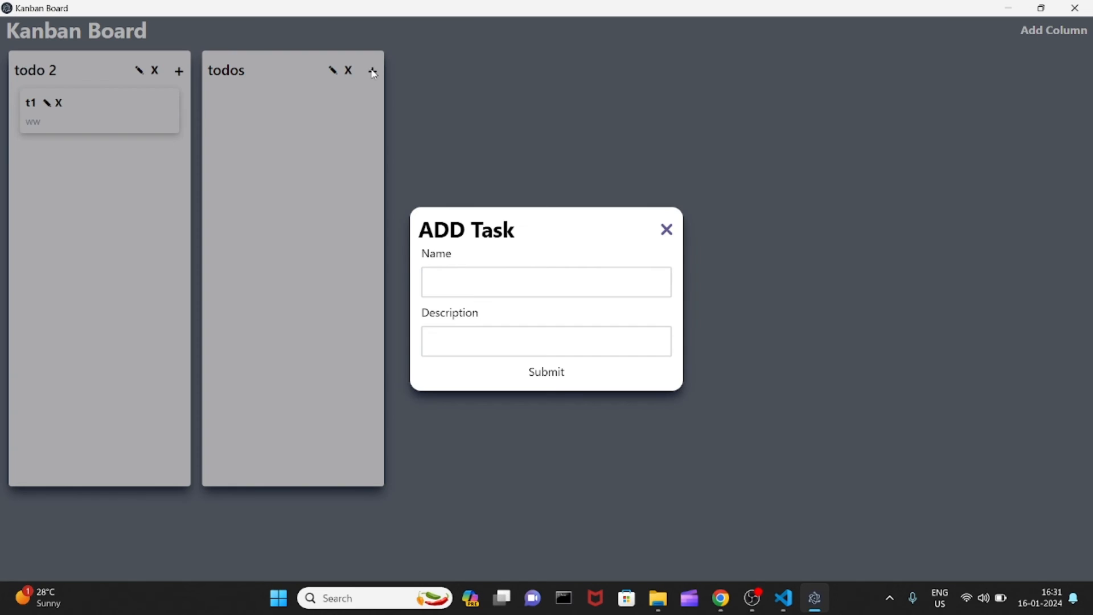
left_click(545, 281)
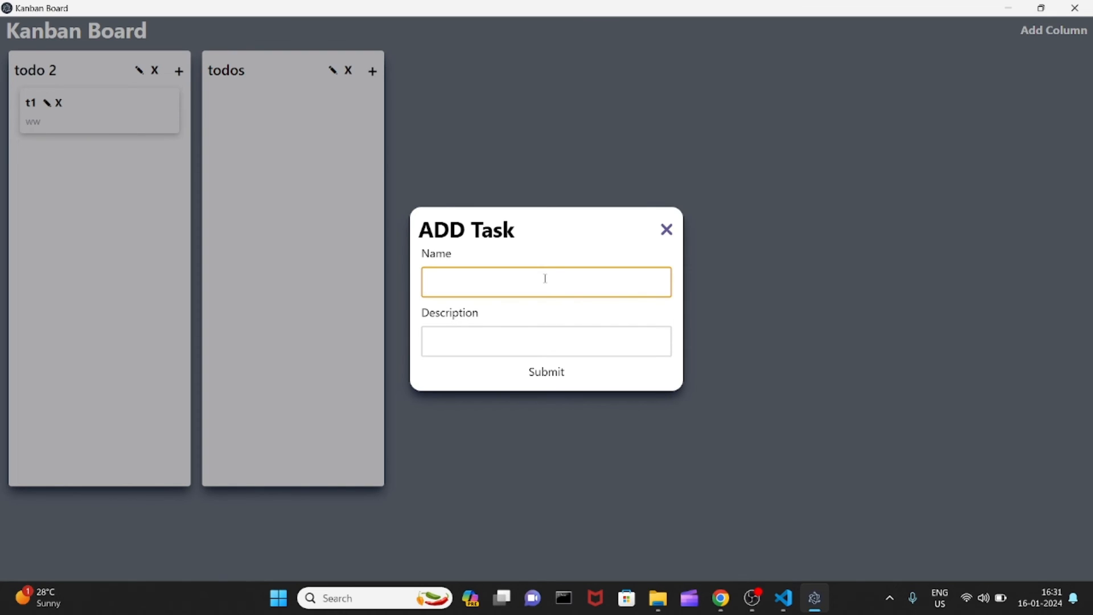
type("t1")
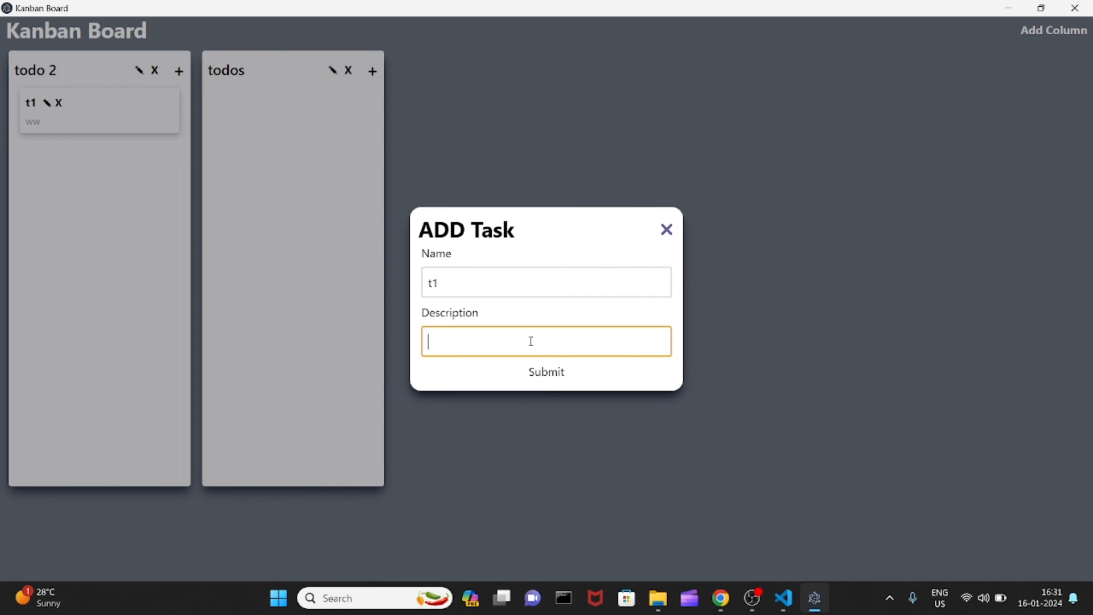
left_click(546, 371)
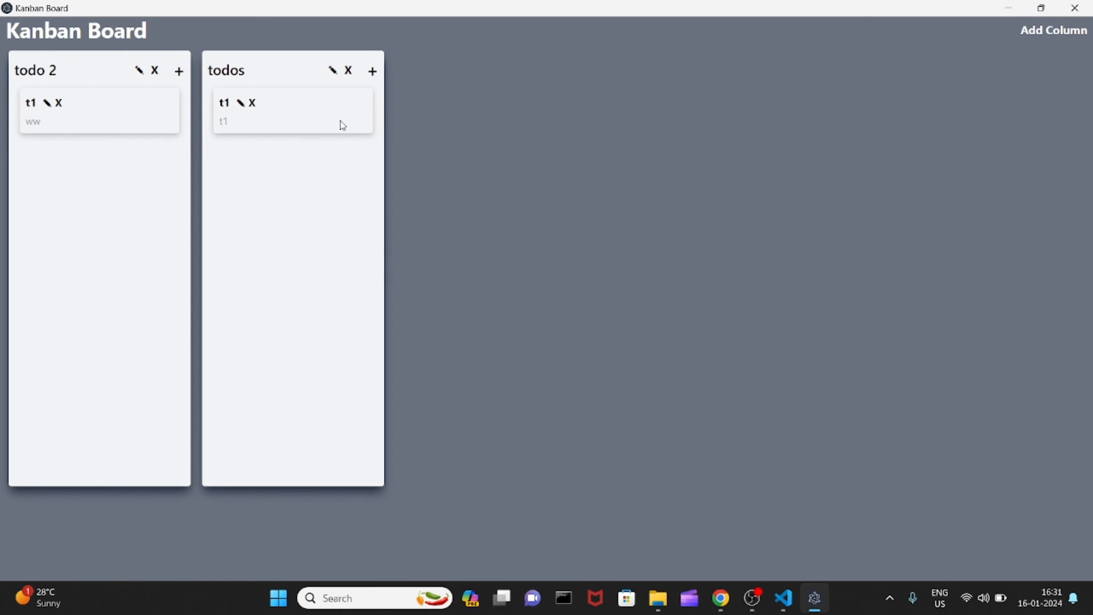
mouse_move(108, 117)
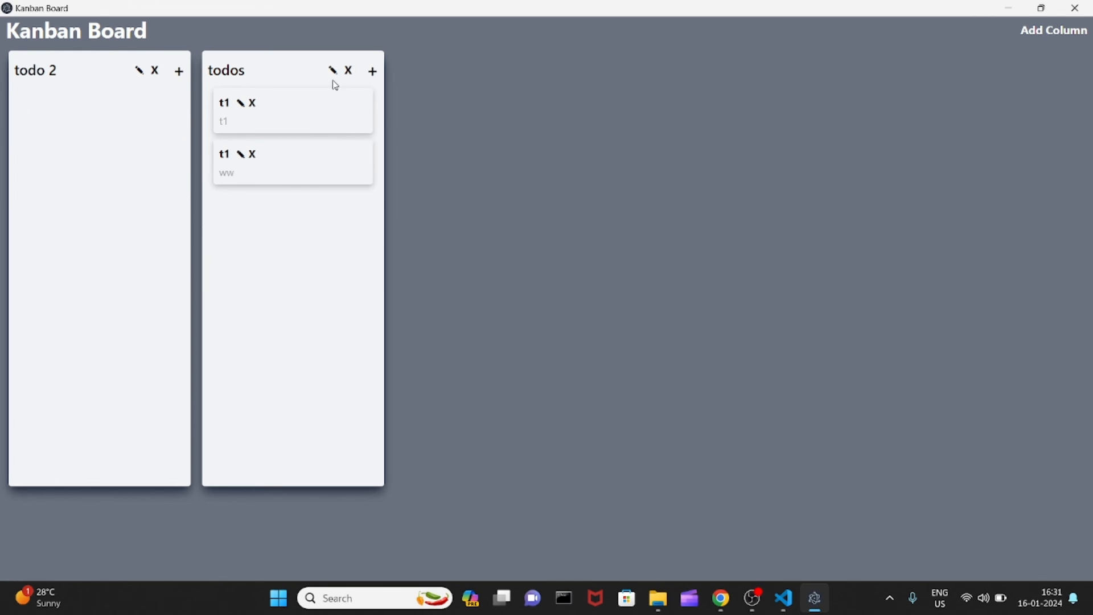
- Delete the todos column with confirmation, leaving only todo 2, and return to the editor
left_click(348, 71)
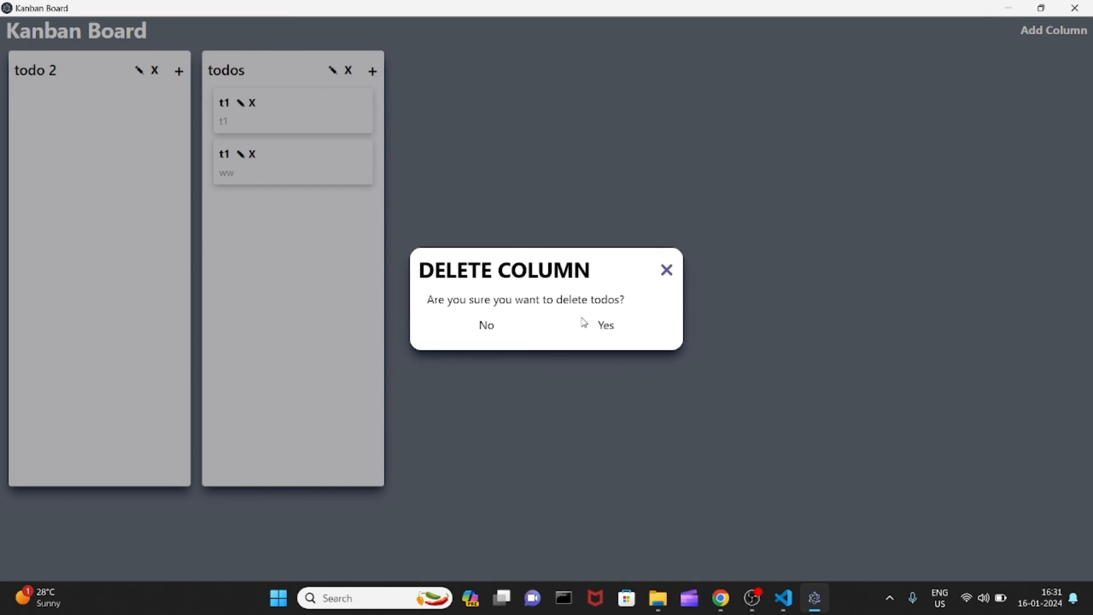
left_click(604, 324)
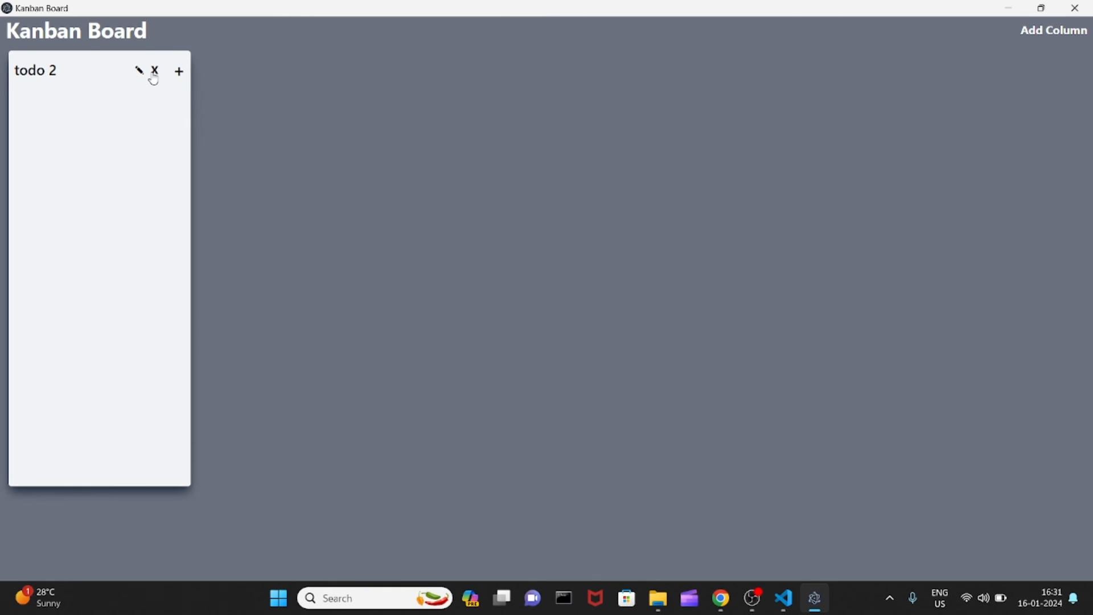
mouse_move(811, 51)
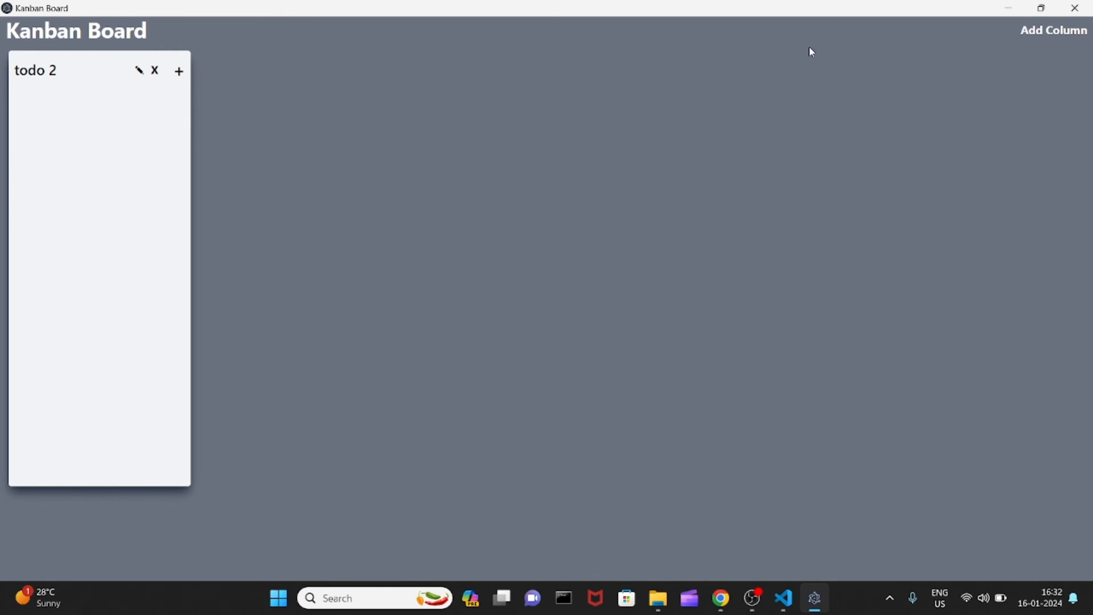
left_click(784, 604)
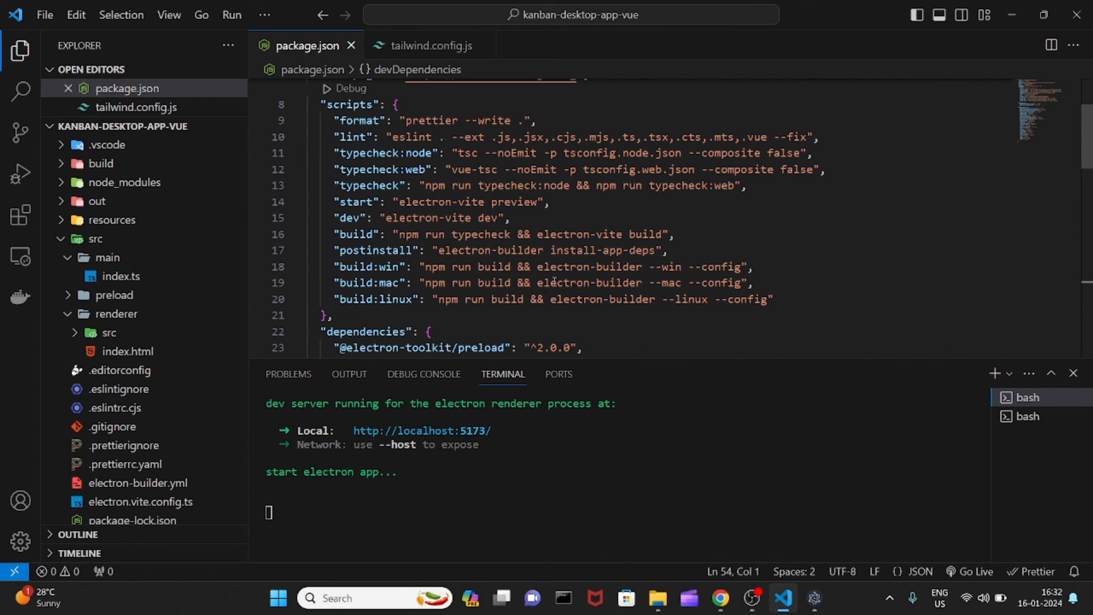
left_click_drag(335, 267, 335, 314)
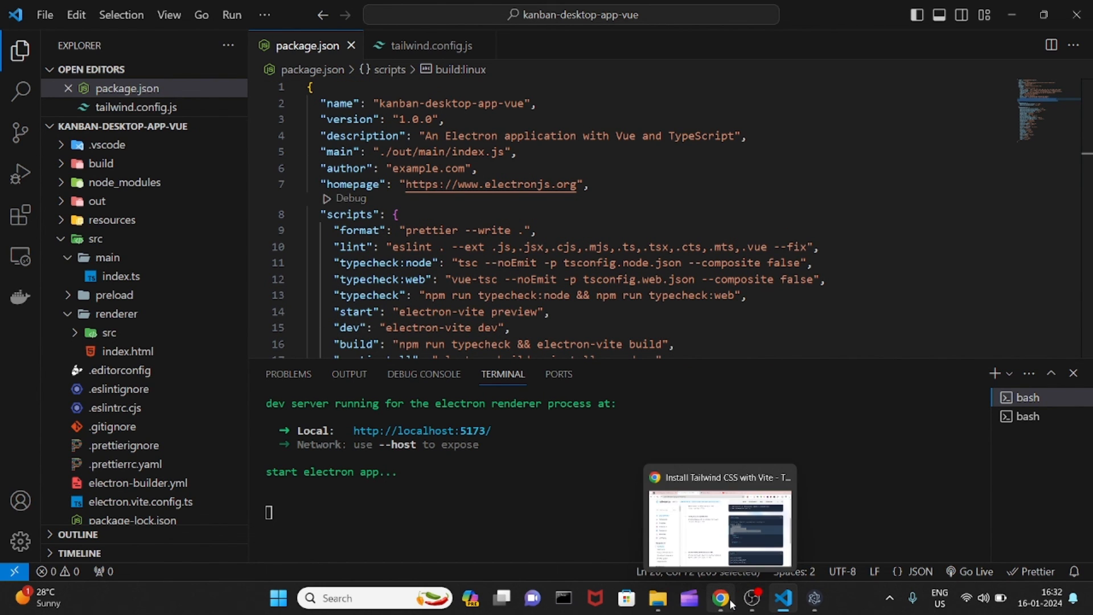
- Bring up the electron-vite Getting Started guide at its scaffolding section
left_click(719, 598)
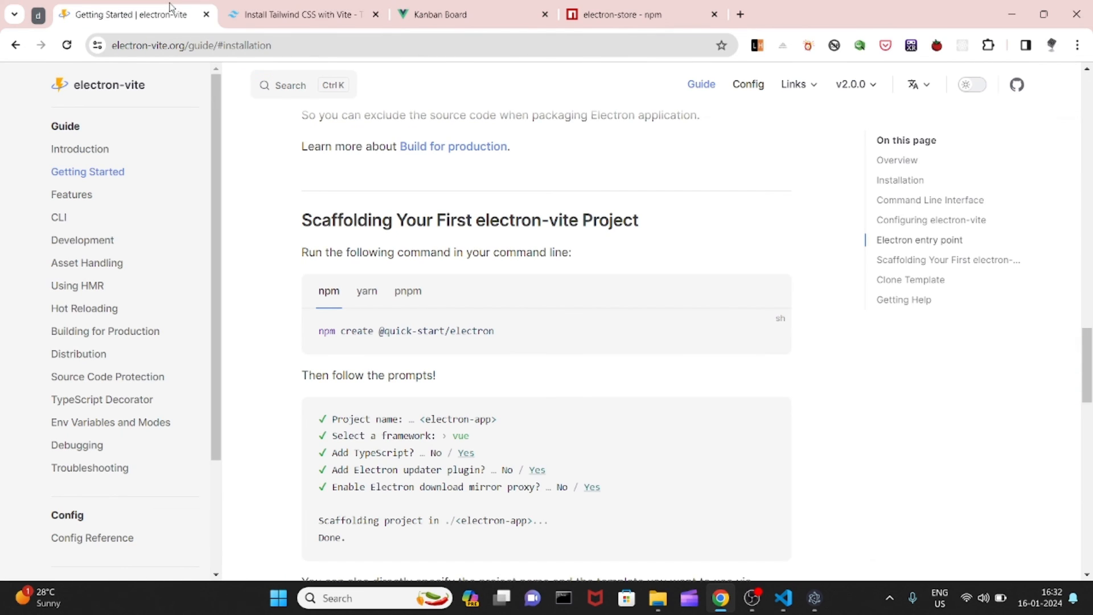
mouse_move(362, 218)
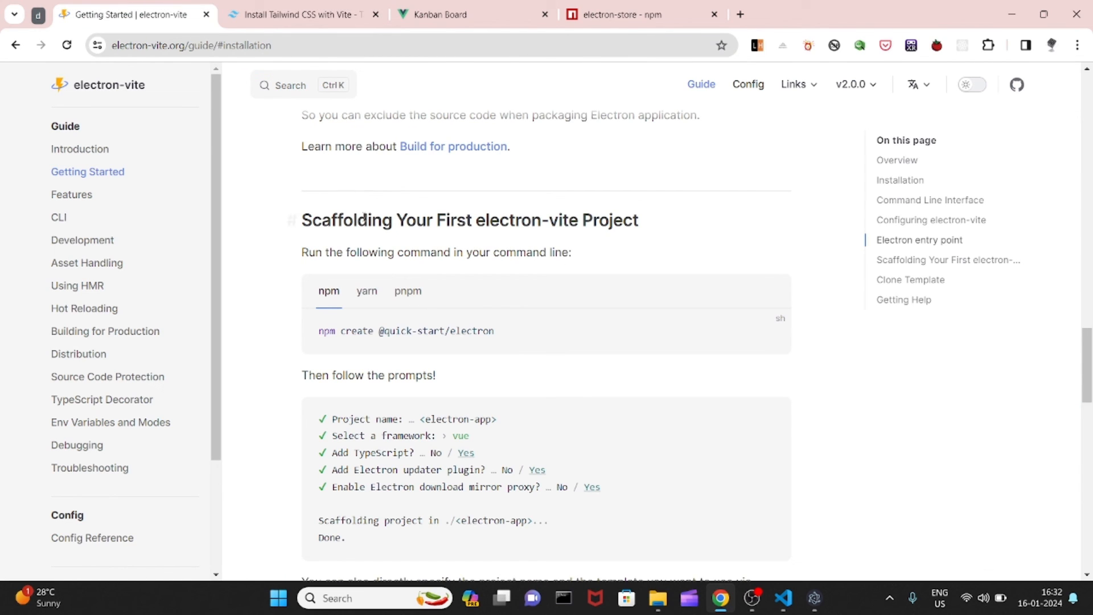
mouse_move(352, 210)
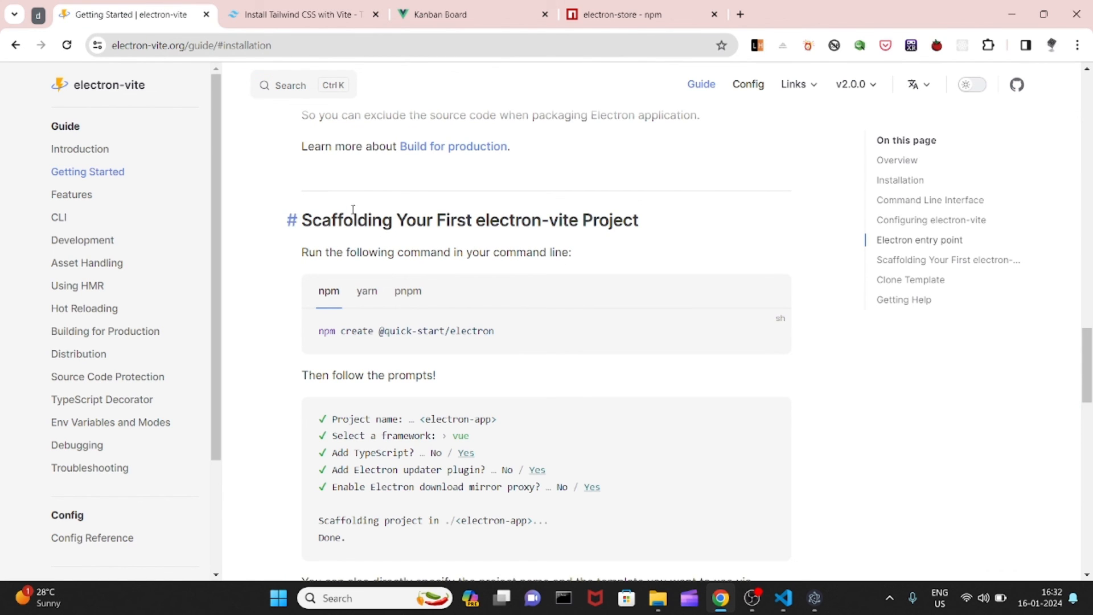